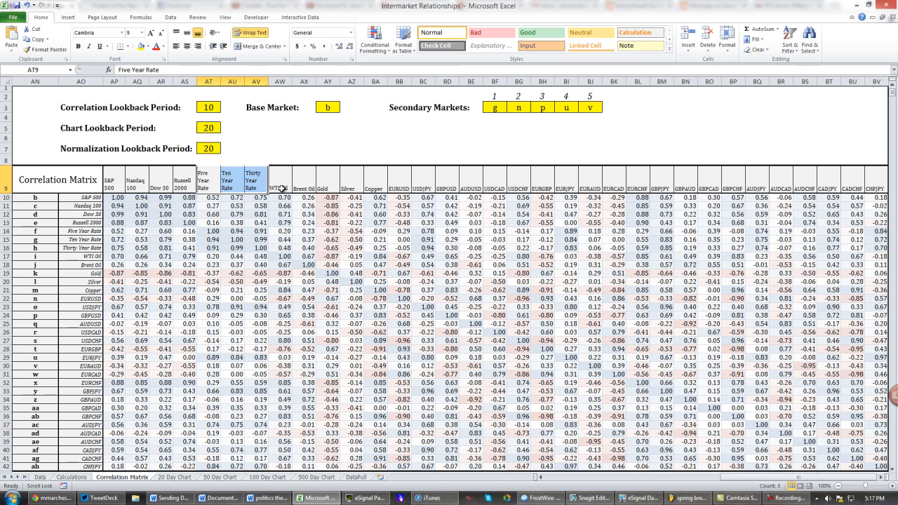
- Inspect the matrix's market headings, correlation formulas, Russell 2000 row and lookback settings
click(304, 180)
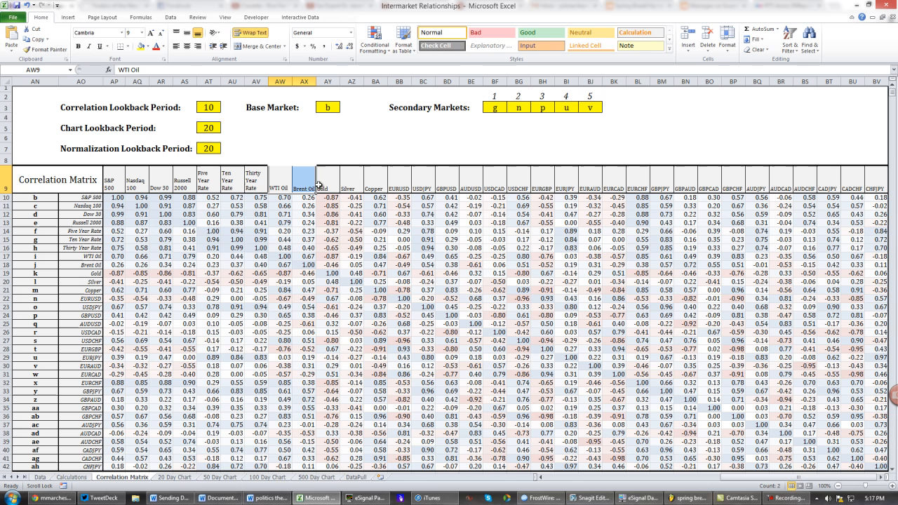
mouse_move(360, 182)
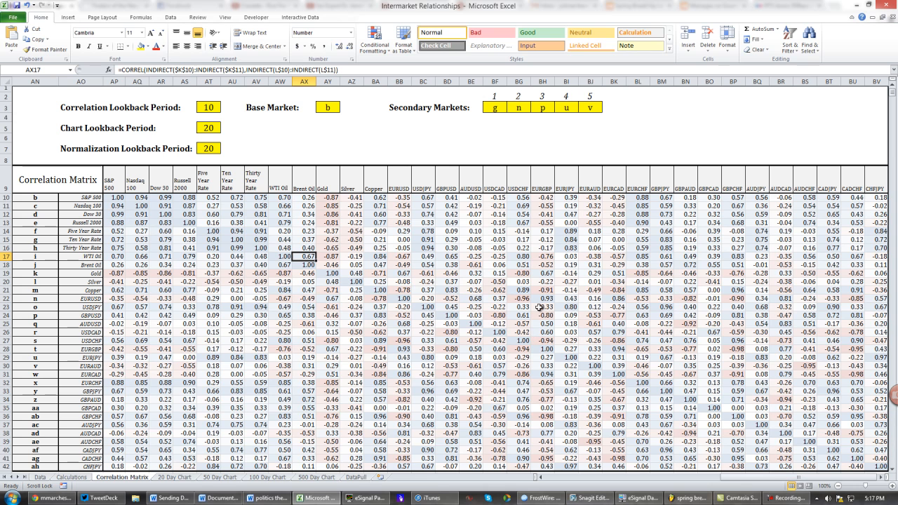
click(520, 299)
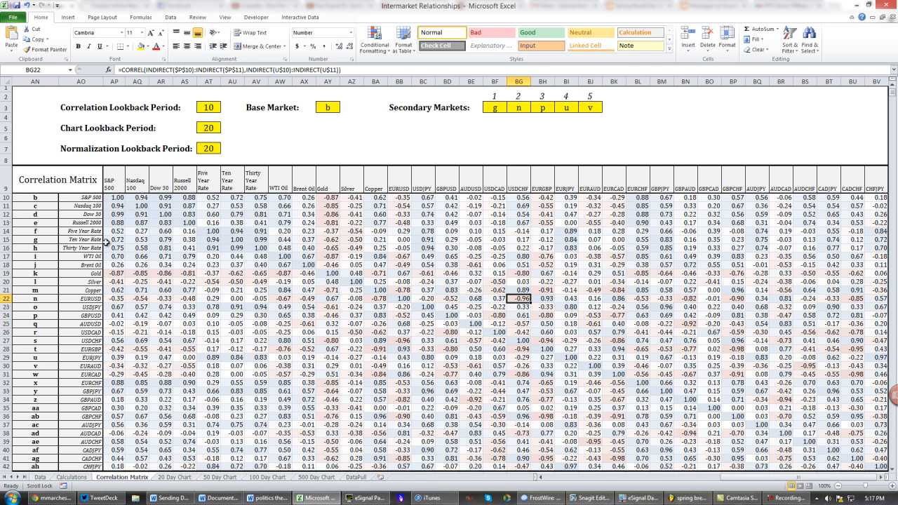
mouse_move(254, 190)
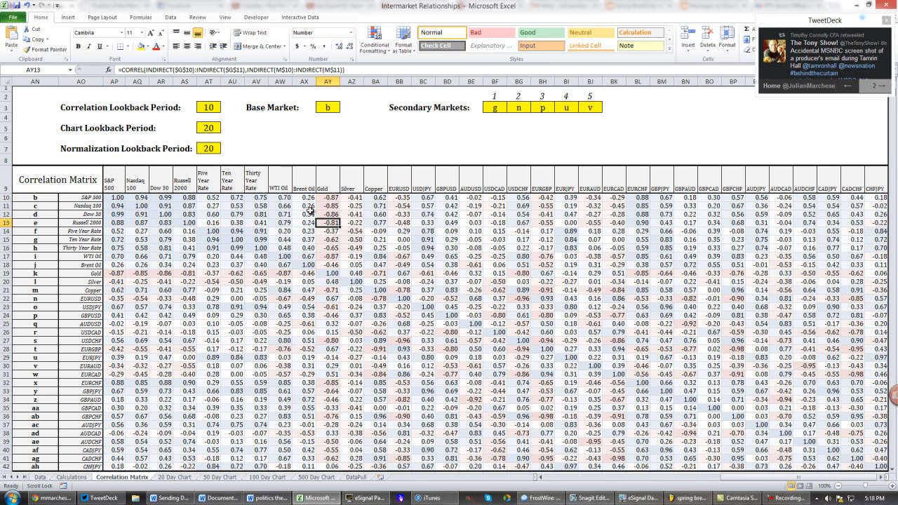
click(209, 107)
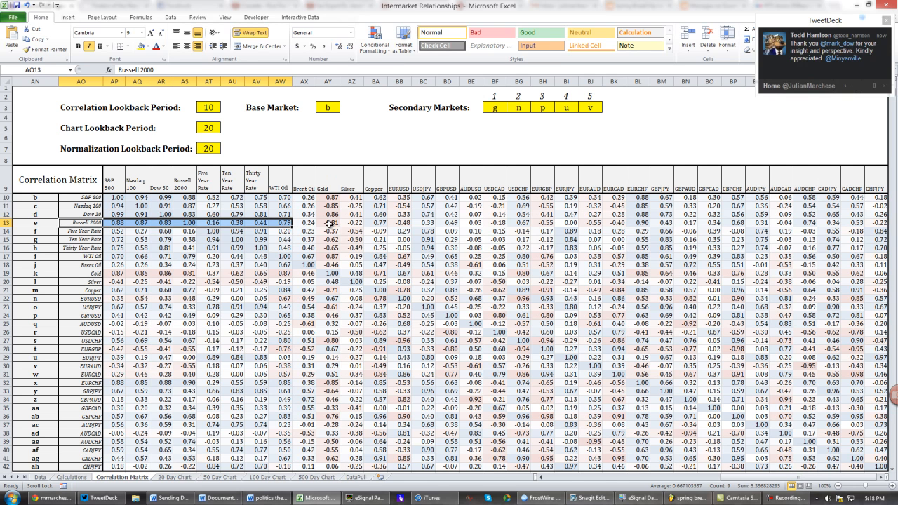
click(327, 222)
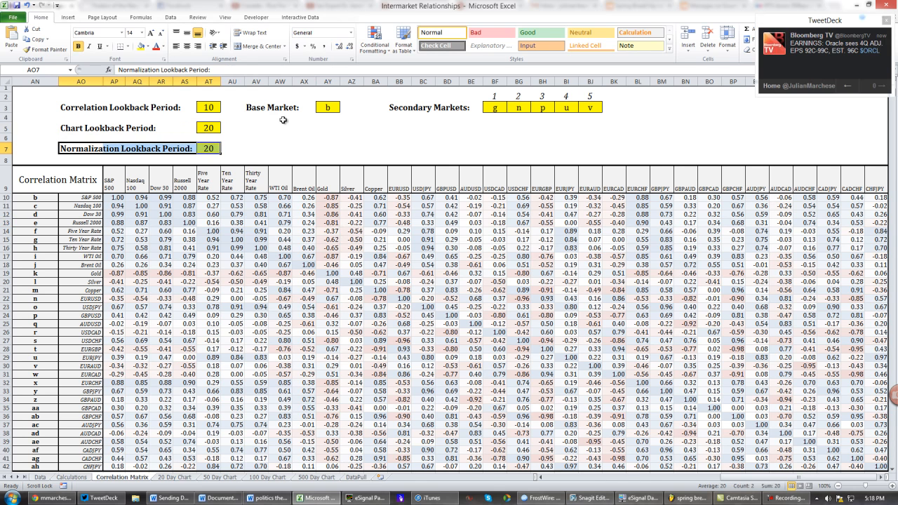
click(412, 108)
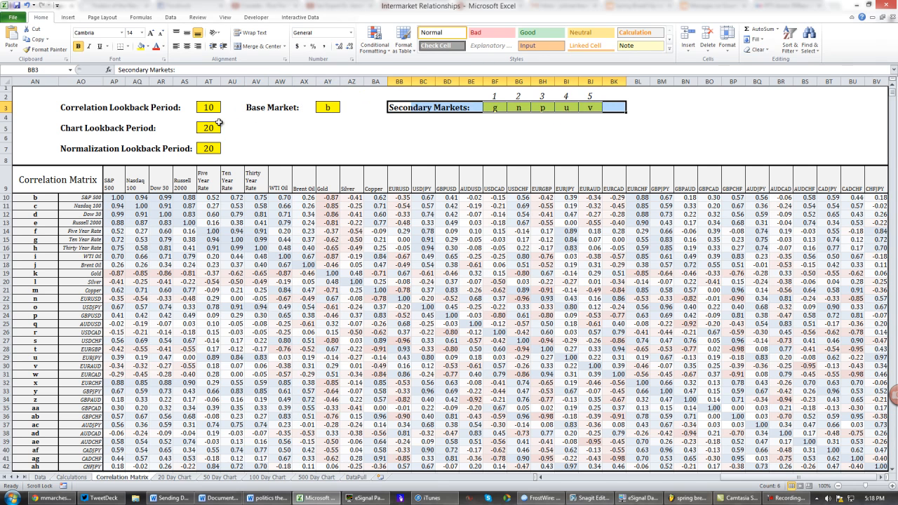
- Try 200 and 10 as the Correlation Lookback Period, then settle on 20
click(208, 107)
text(20)
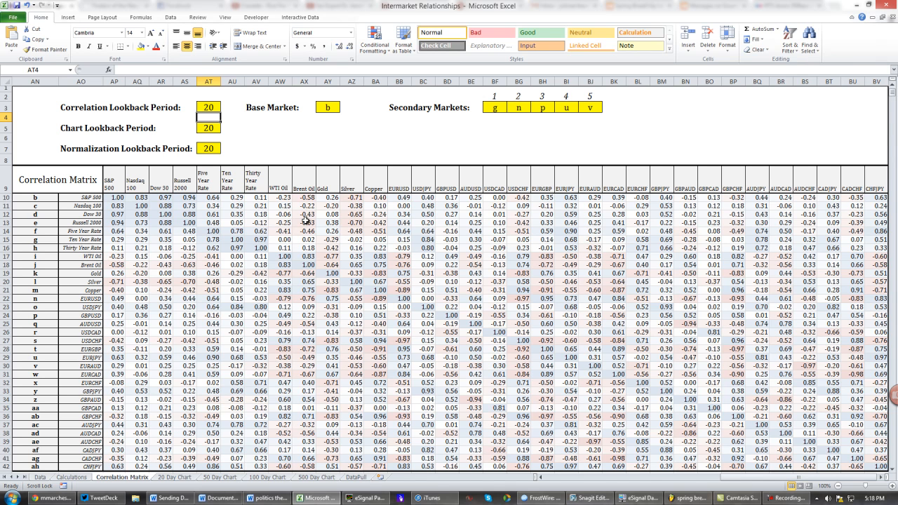
click(207, 107)
text(0)
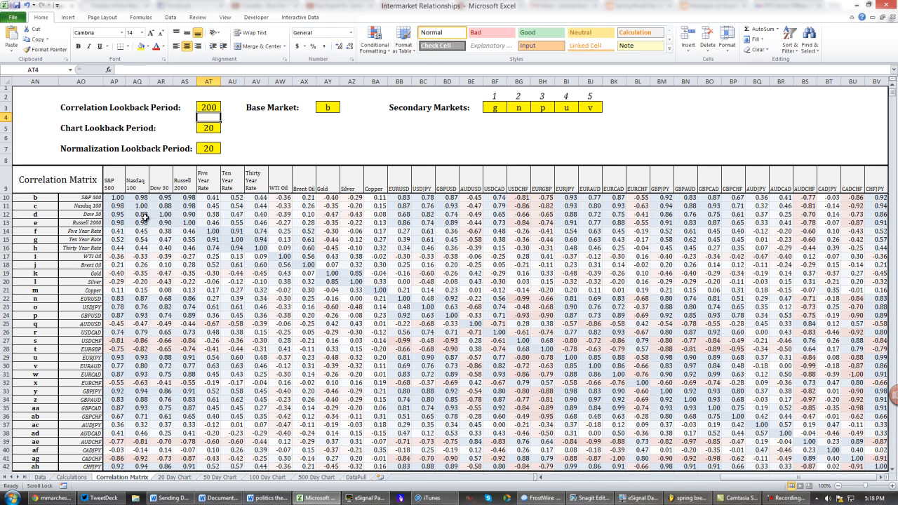
mouse_move(574, 296)
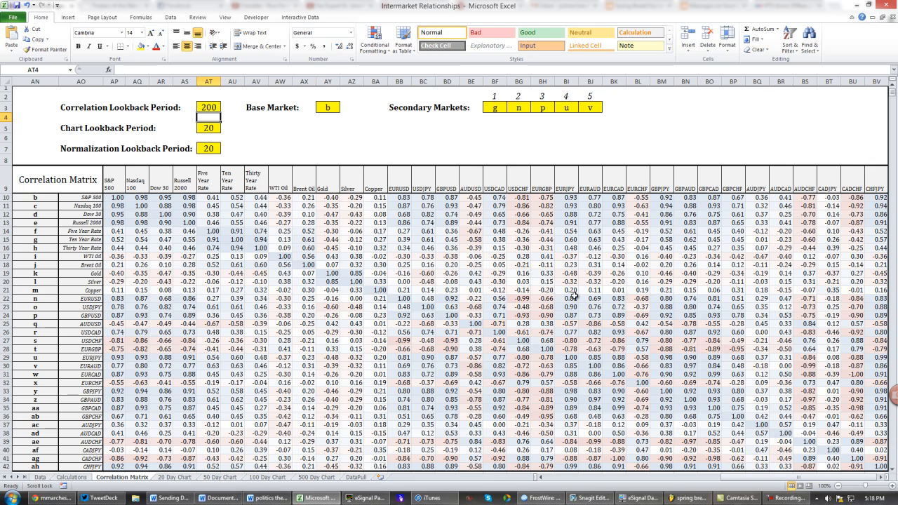
mouse_move(254, 285)
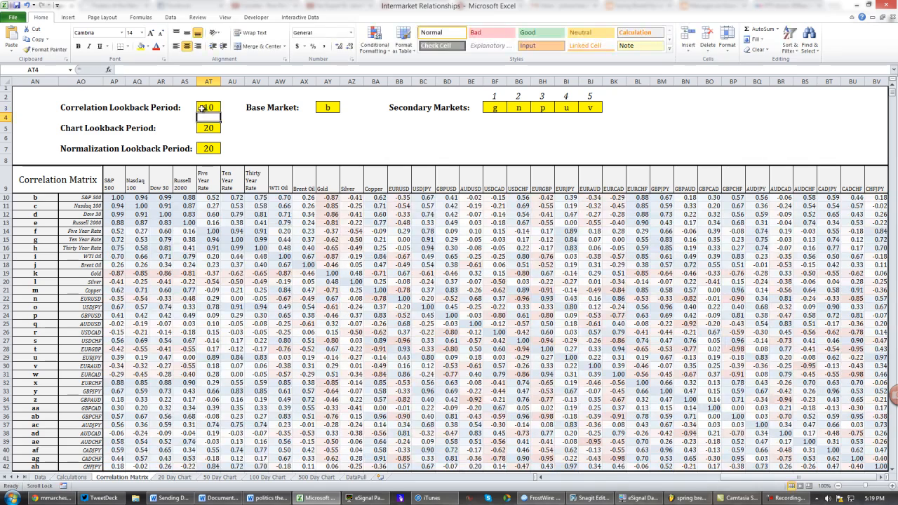
text(20)
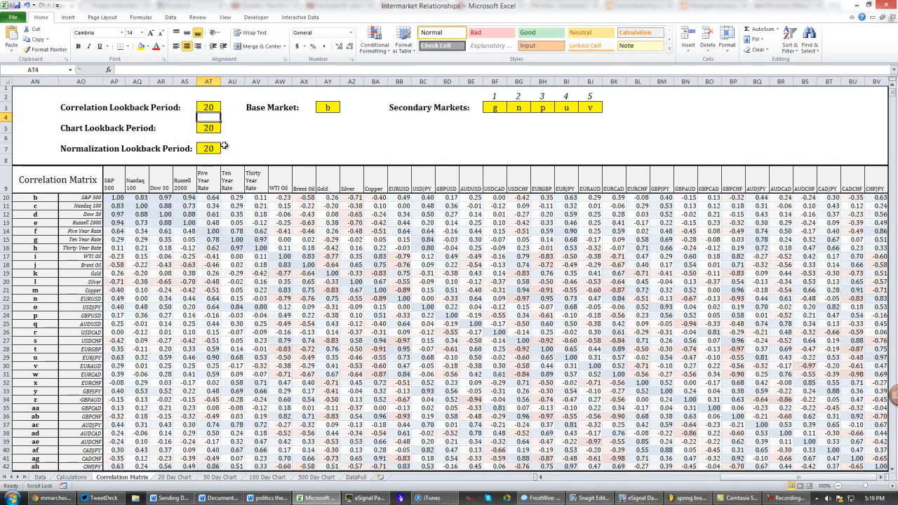
click(303, 298)
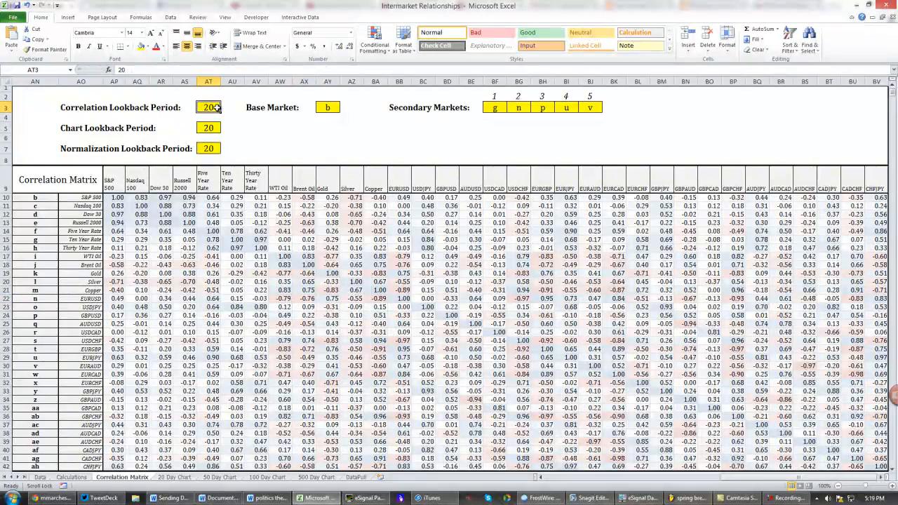
- Confirm the base market code b corresponds to the S&P 500
click(114, 180)
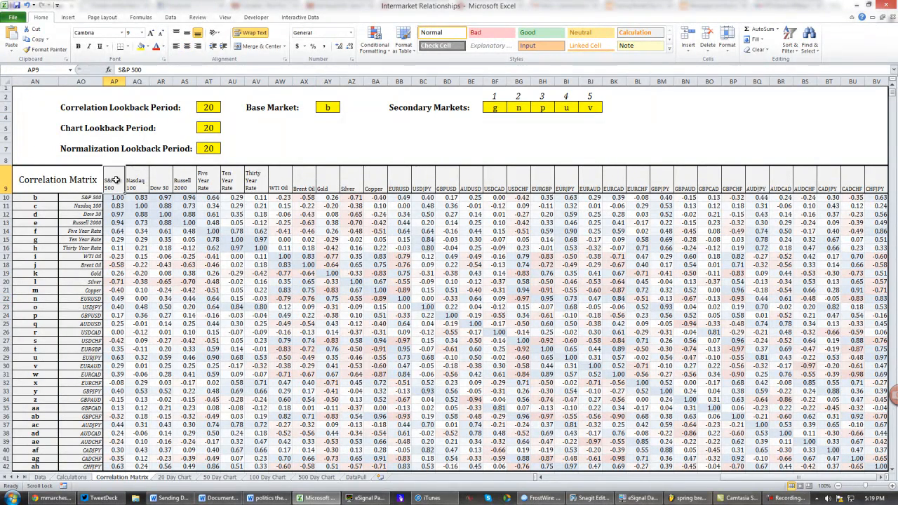
click(327, 107)
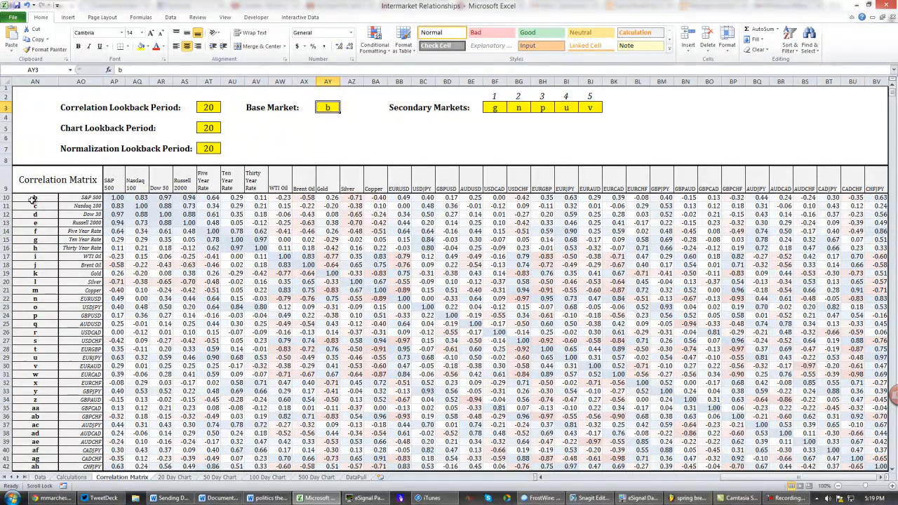
click(80, 197)
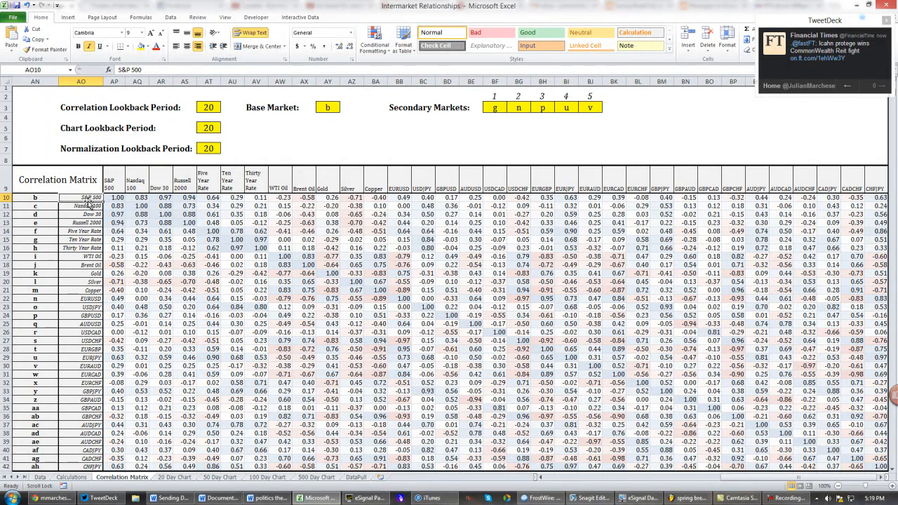
click(328, 107)
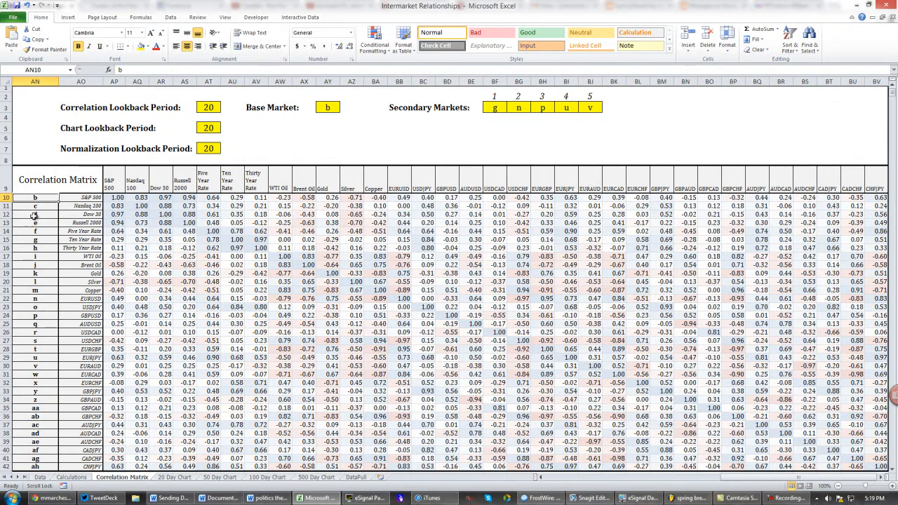
click(328, 106)
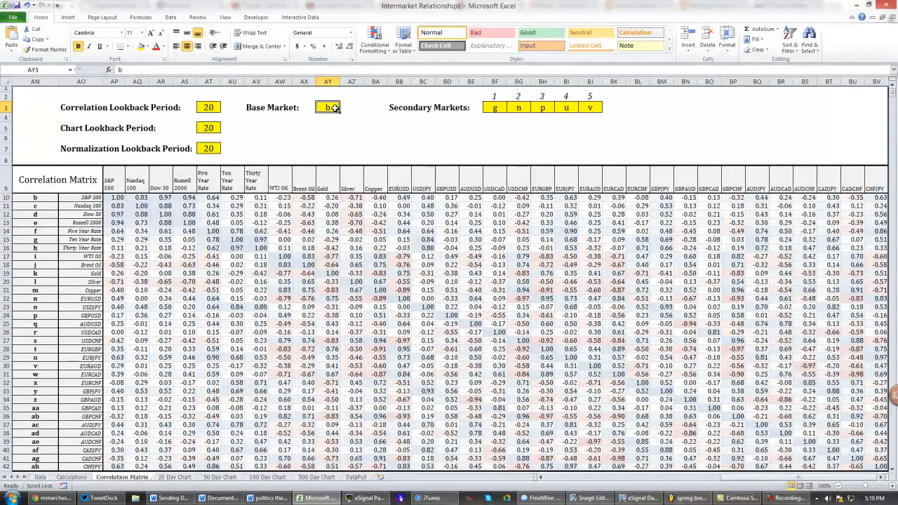
- Delete secondary market entries 2 through 5, keeping g in the first slot
drag(495, 107, 542, 108)
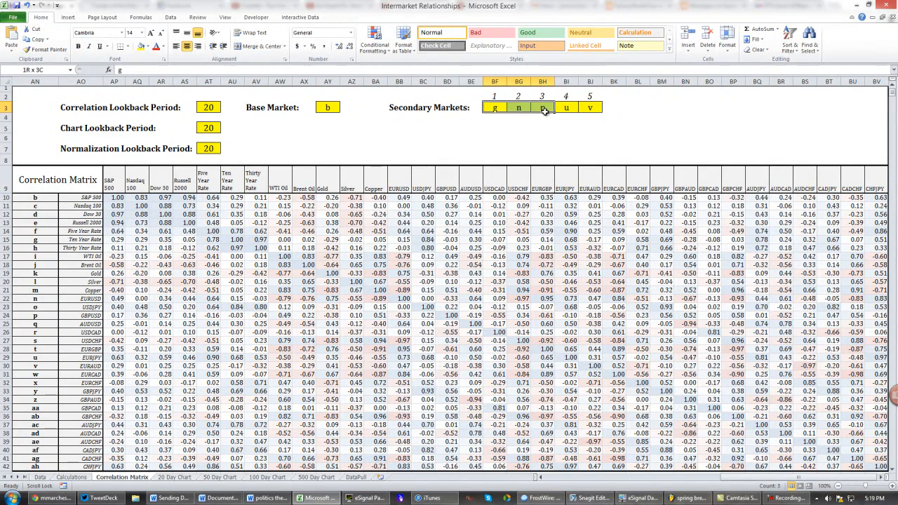
click(590, 107)
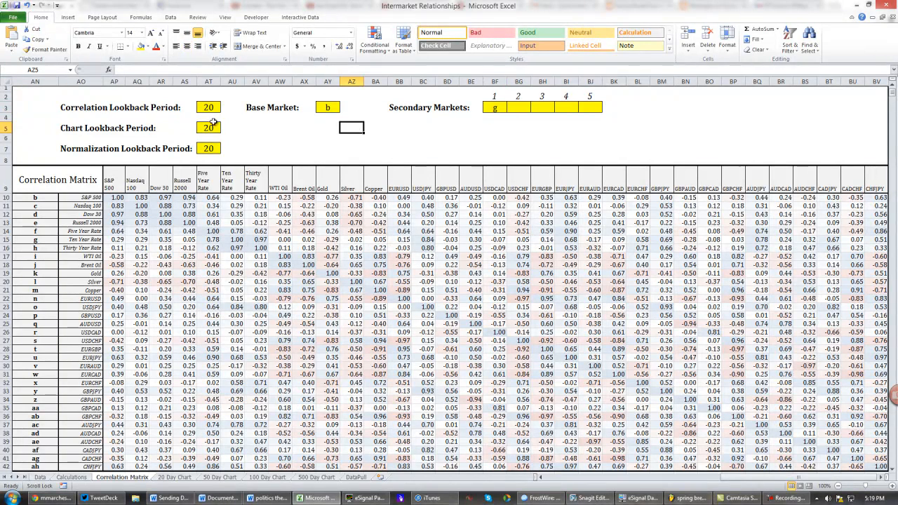
click(208, 128)
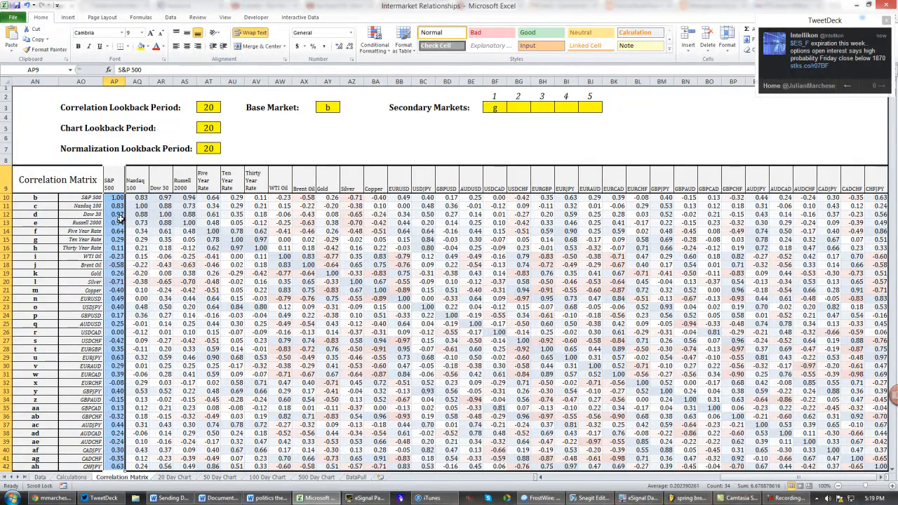
click(91, 222)
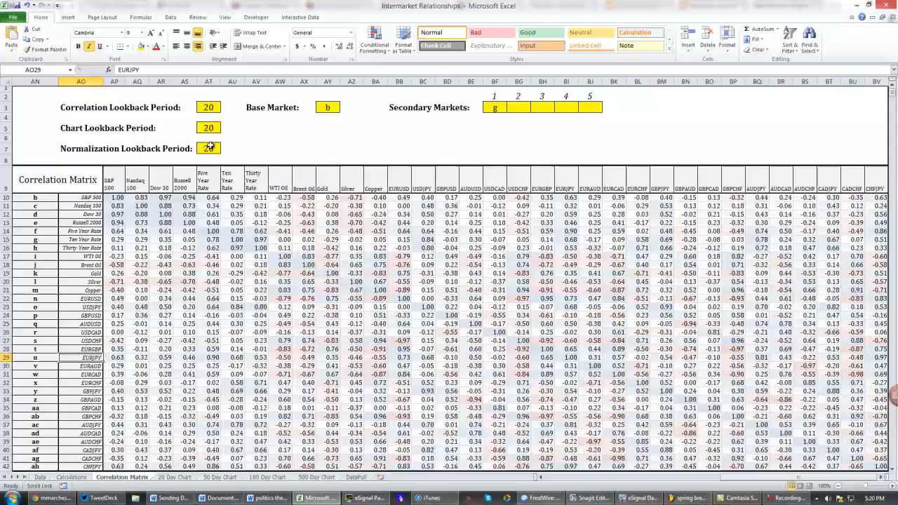
- Replace the first secondary market g with u
text(u)
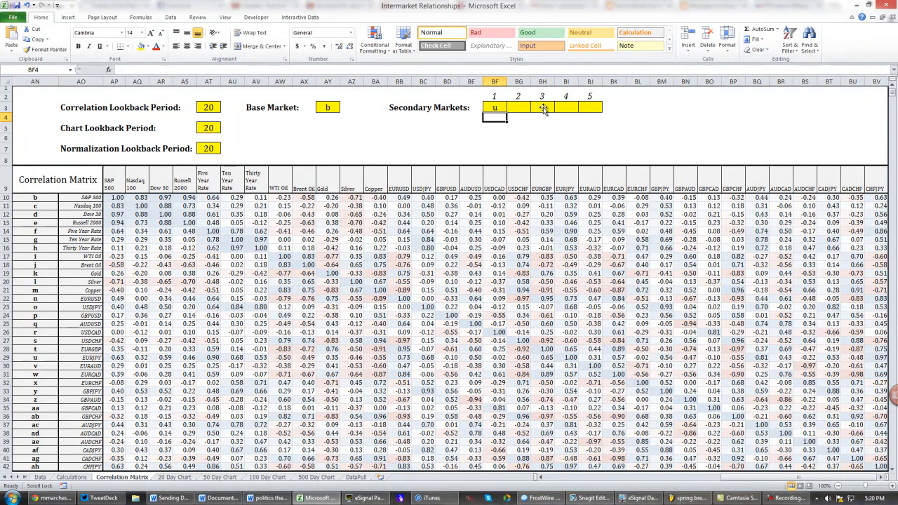
mouse_move(640, 105)
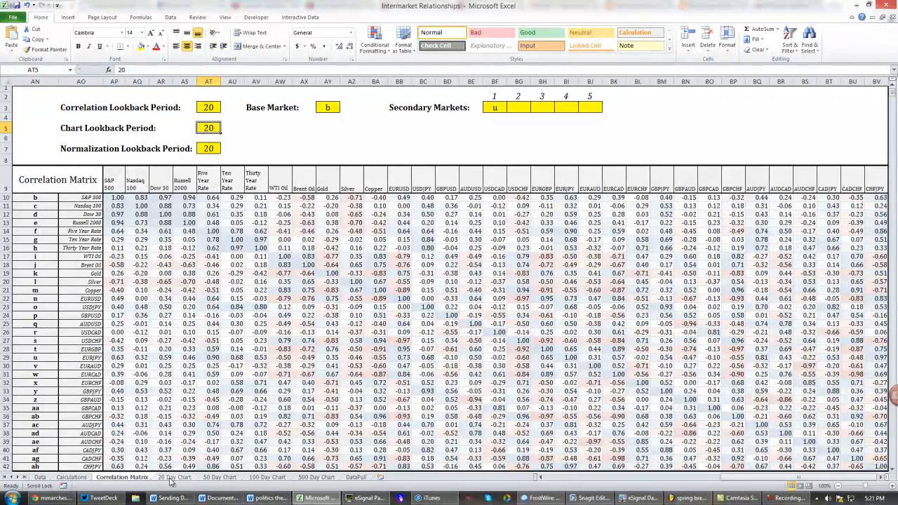
click(173, 478)
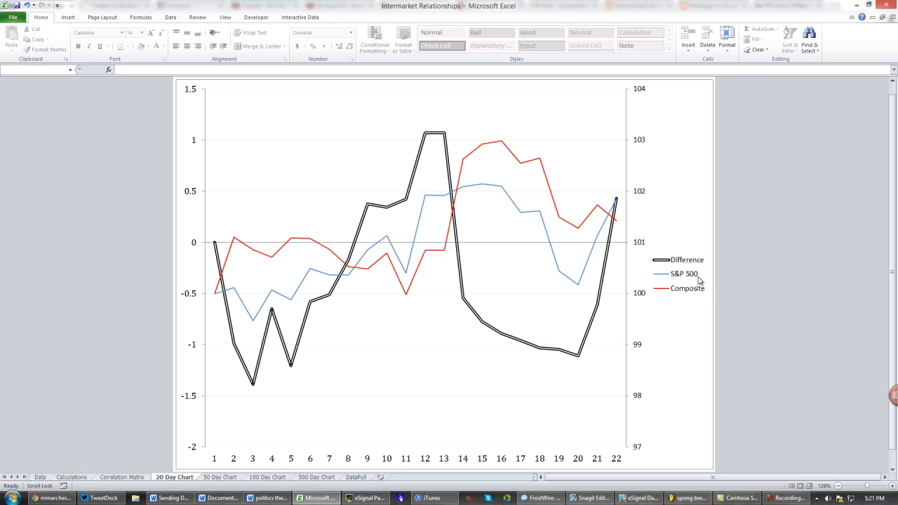
mouse_move(212, 272)
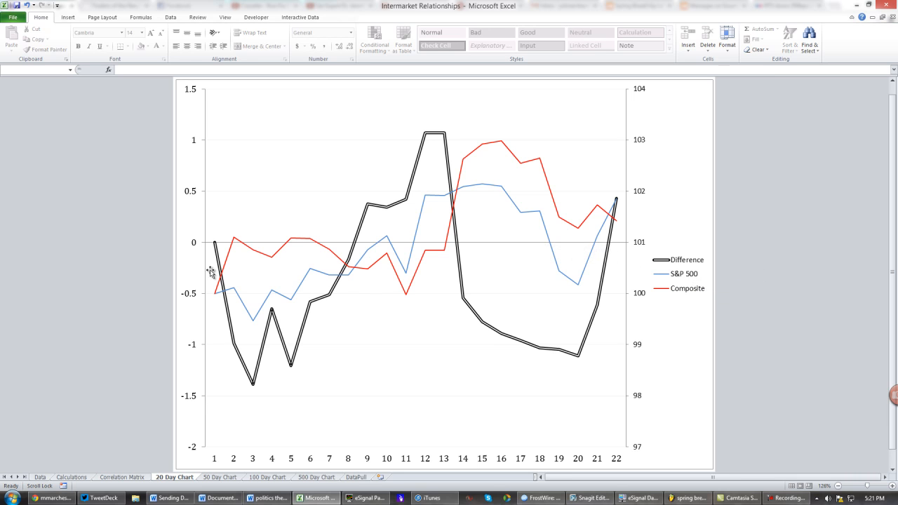
mouse_move(685, 290)
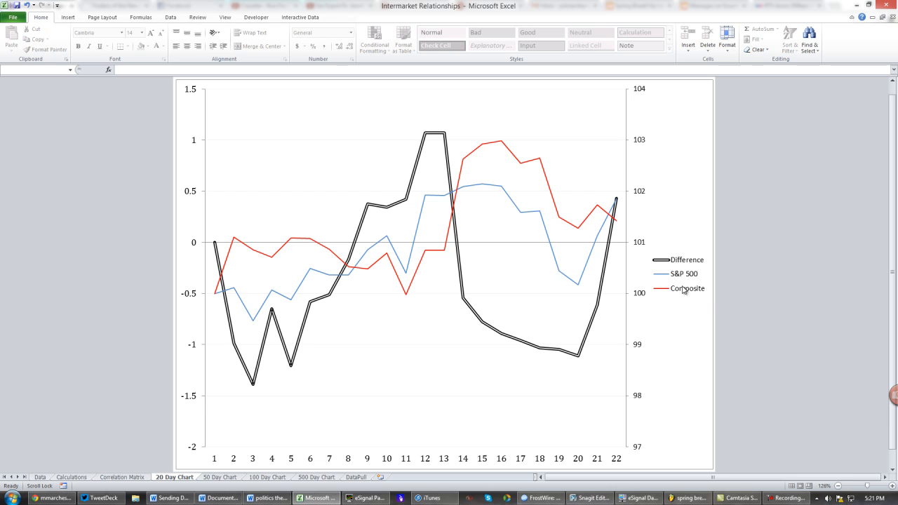
mouse_move(452, 272)
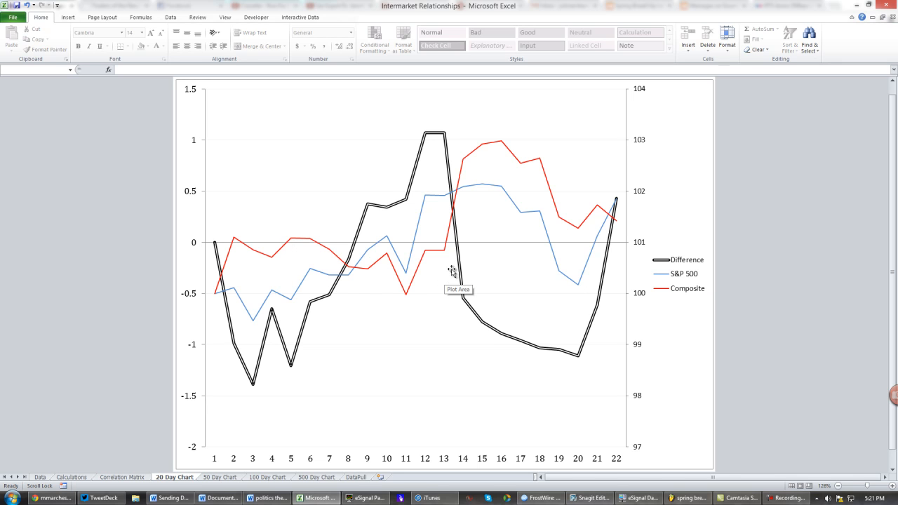
mouse_move(465, 275)
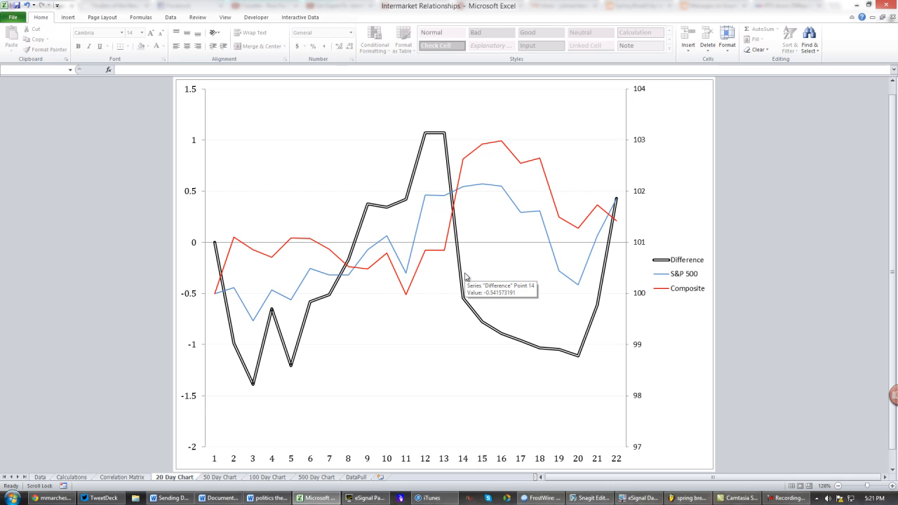
mouse_move(490, 14)
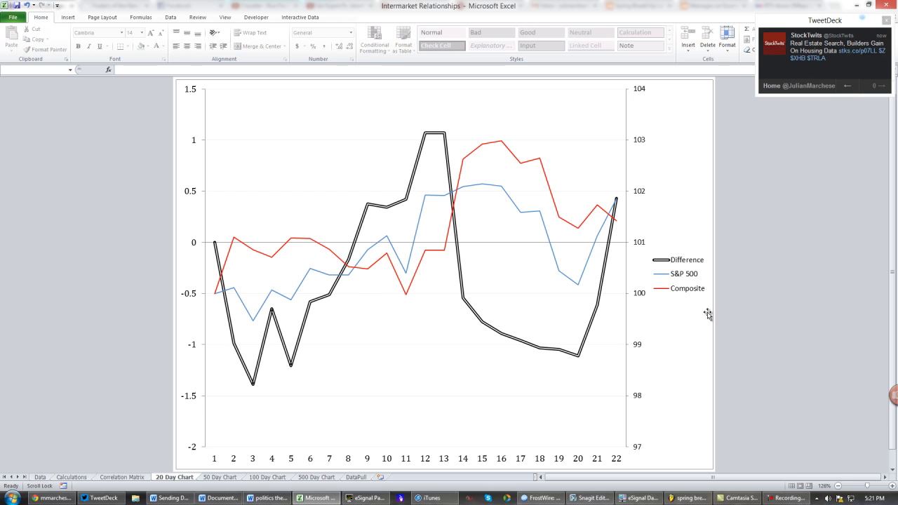
mouse_move(676, 274)
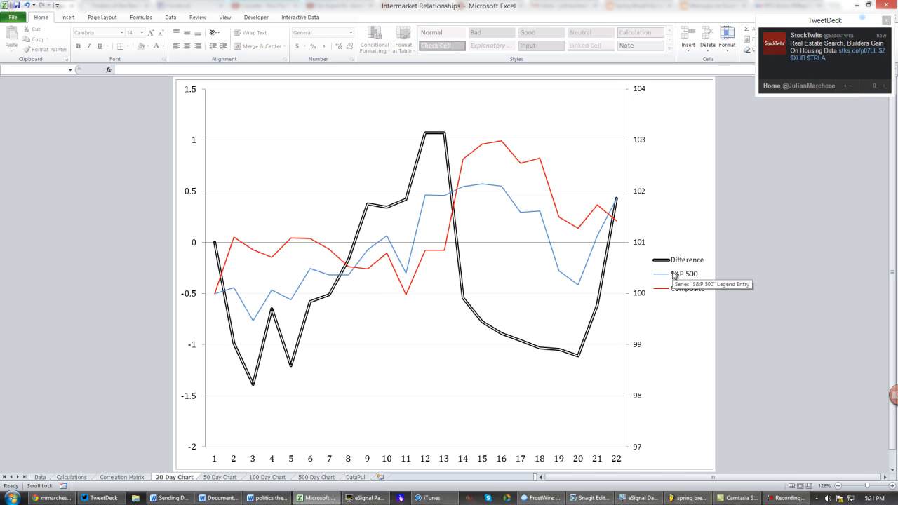
mouse_move(592, 194)
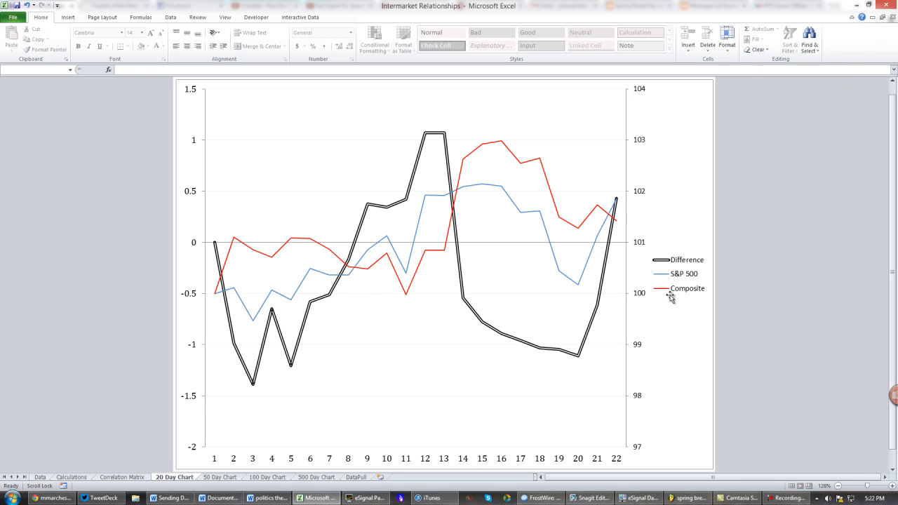
mouse_move(672, 295)
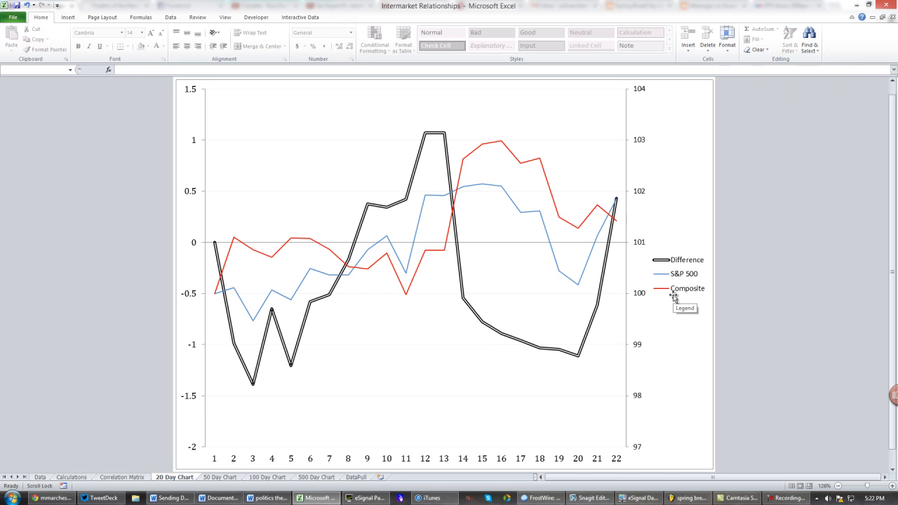
mouse_move(152, 498)
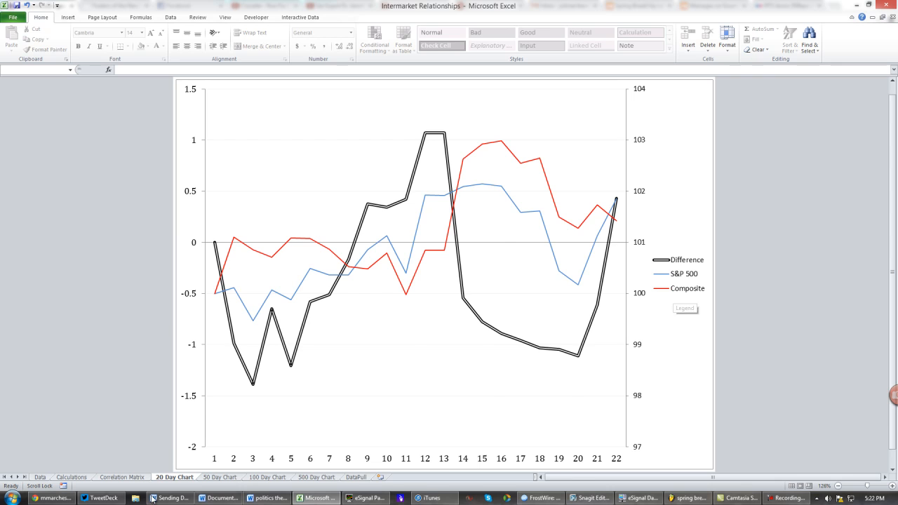
- Enter 250, then 500, as Chart Lookback Period and view the 500 Day Chart
click(122, 477)
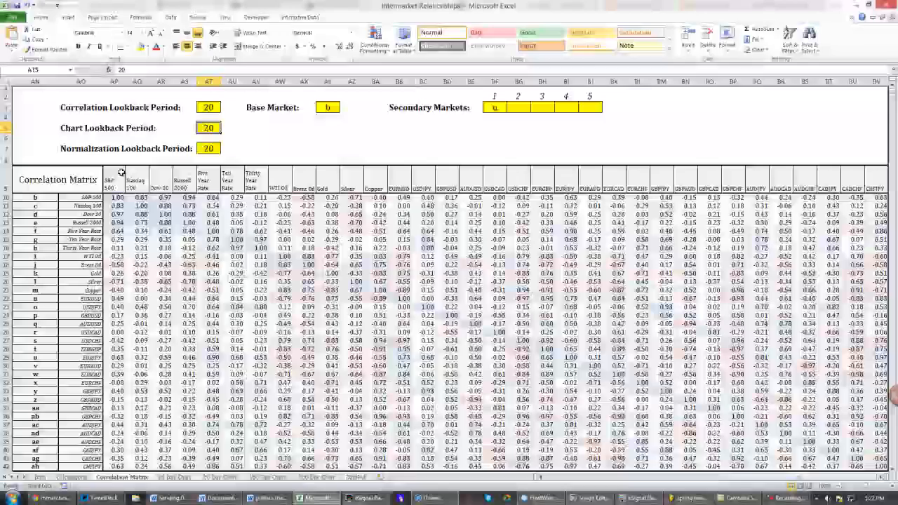
text(250)
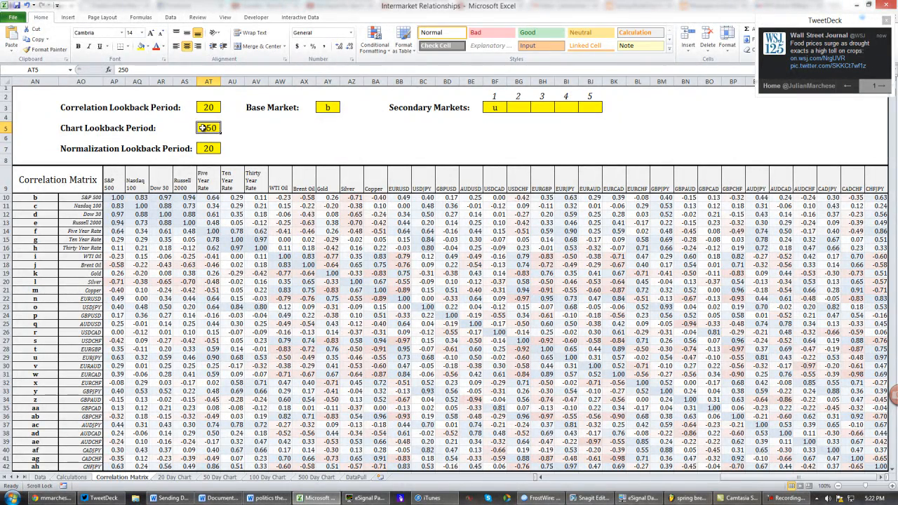
text(500)
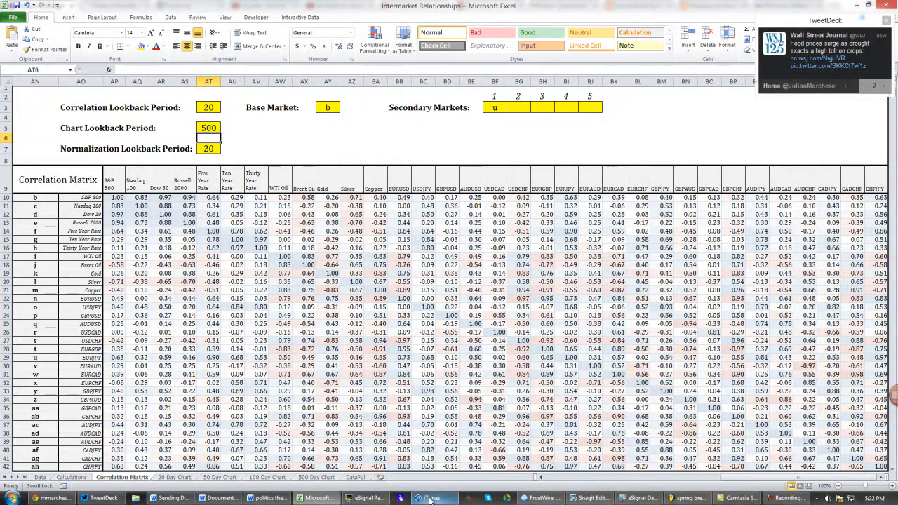
click(315, 477)
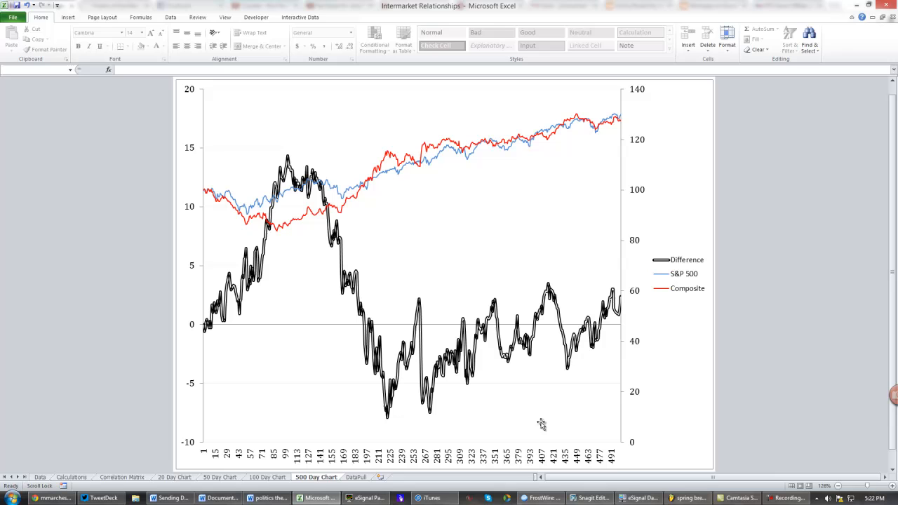
mouse_move(298, 257)
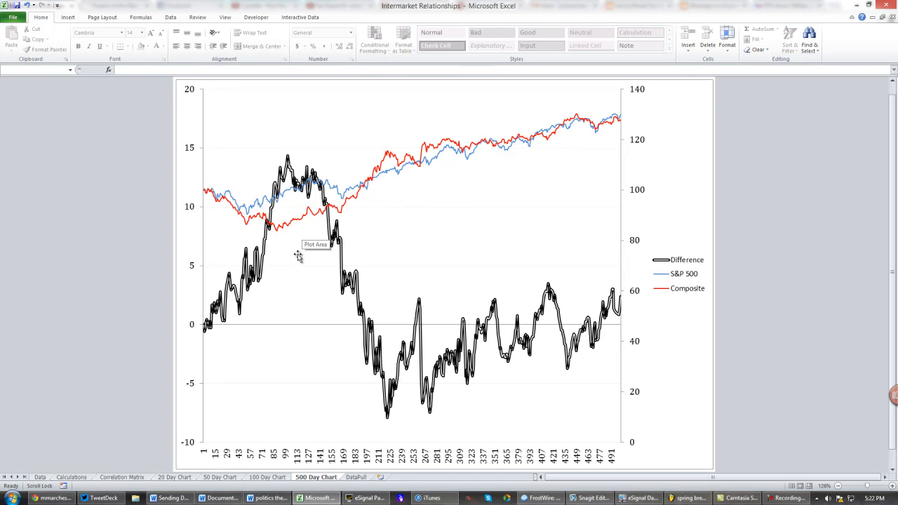
mouse_move(272, 241)
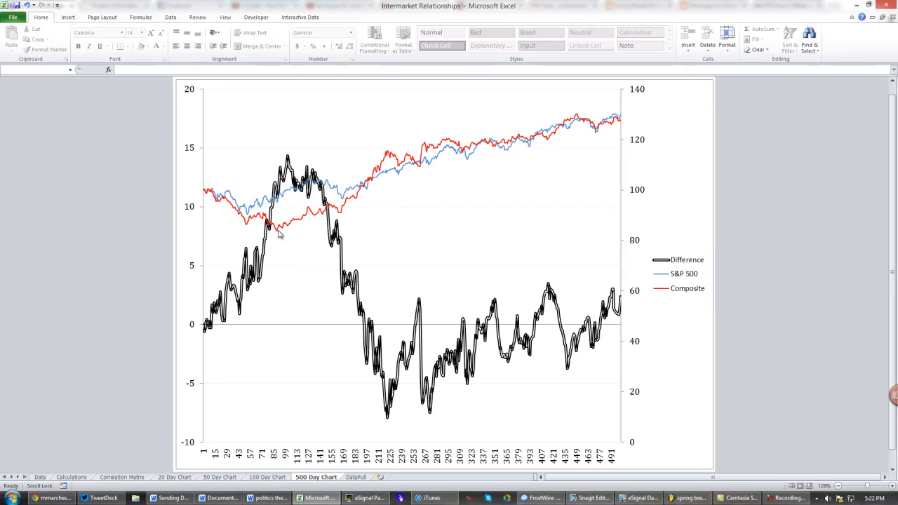
mouse_move(278, 234)
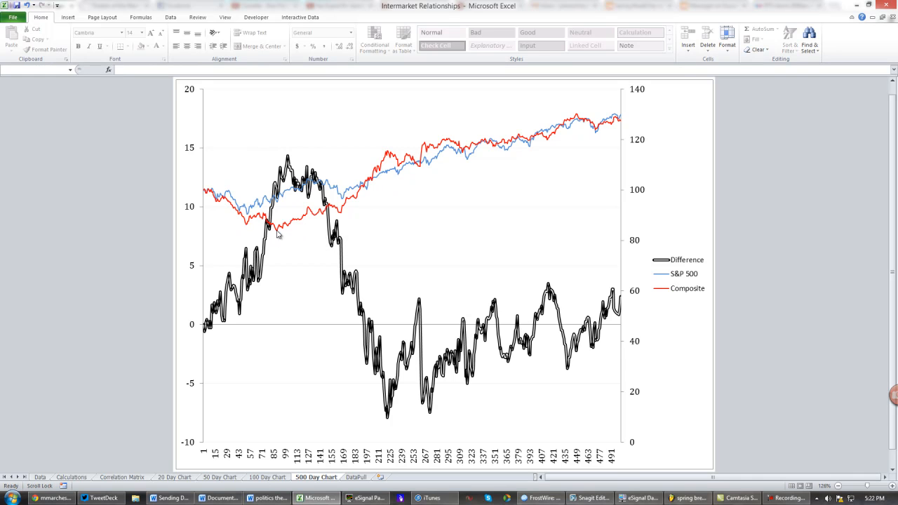
mouse_move(261, 254)
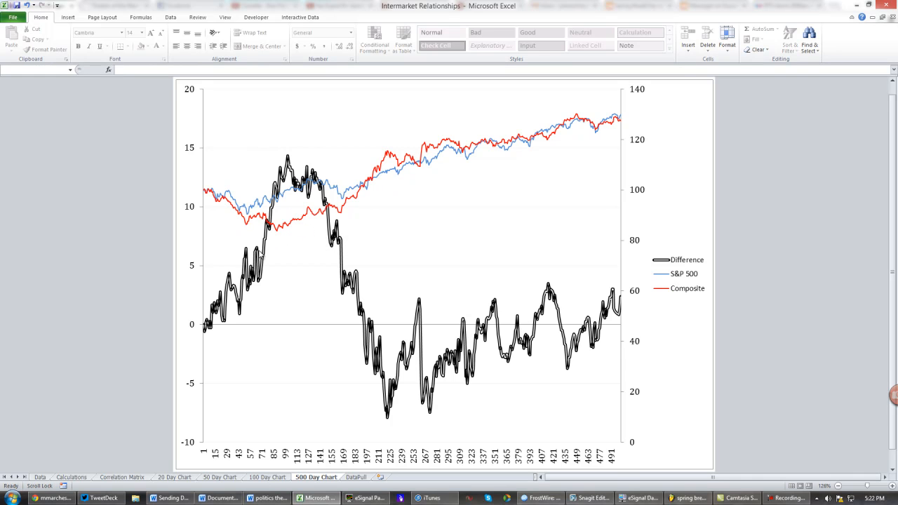
mouse_move(344, 202)
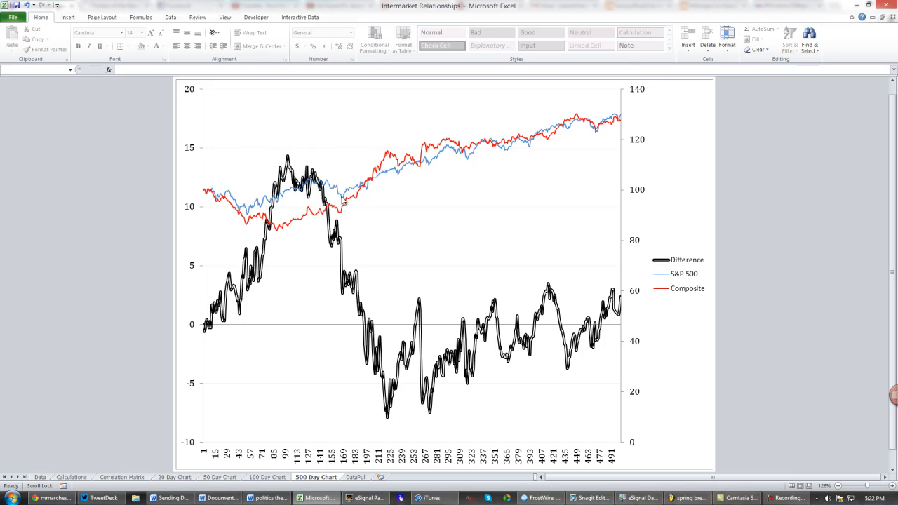
mouse_move(379, 298)
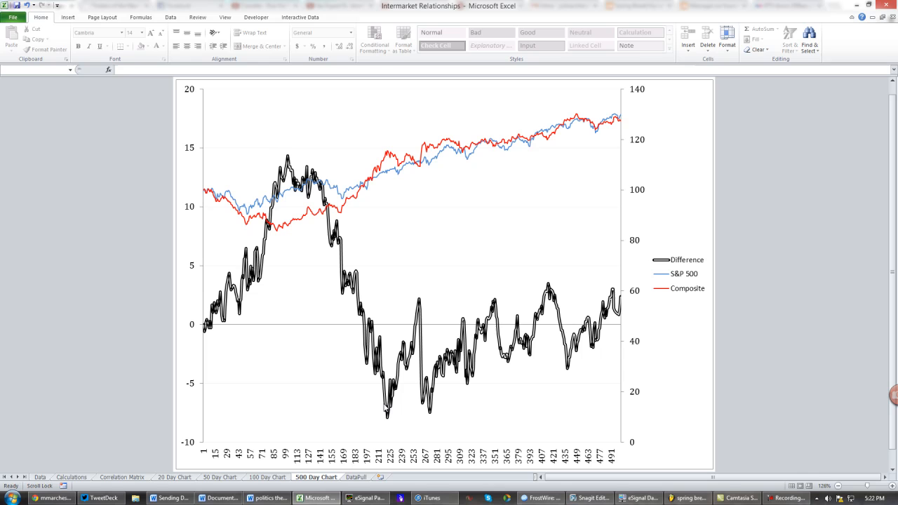
mouse_move(394, 174)
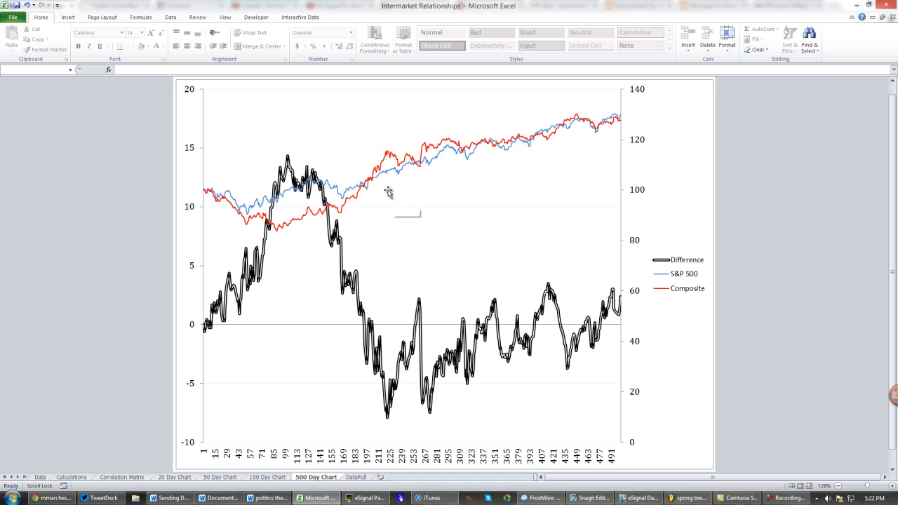
mouse_move(392, 402)
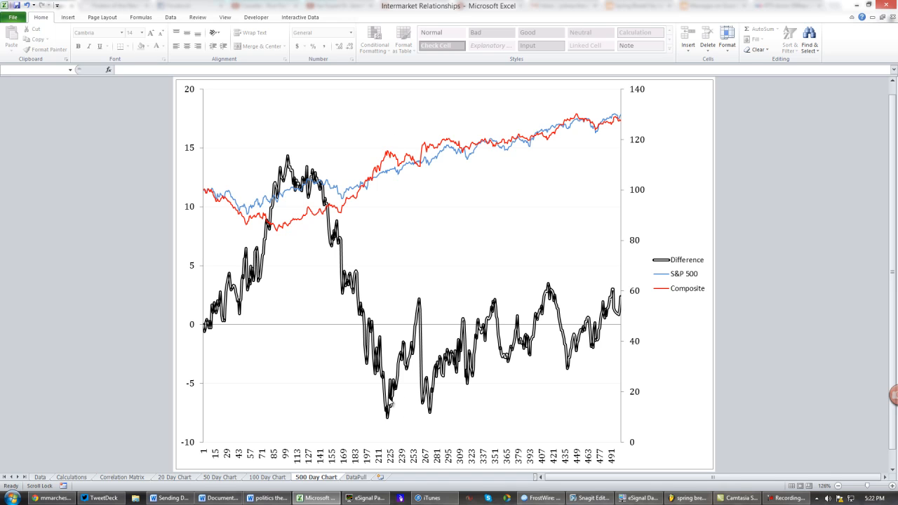
mouse_move(393, 426)
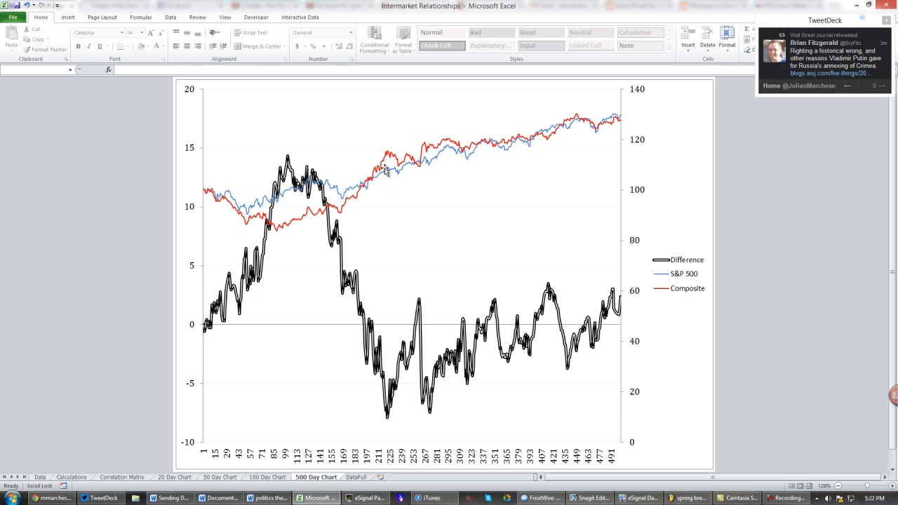
mouse_move(391, 174)
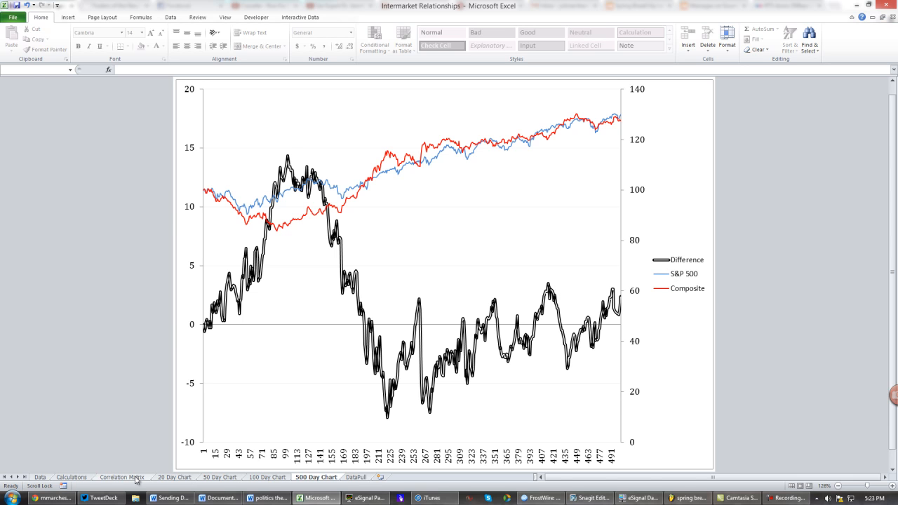
- Return from the 500 Day Chart to the Correlation Matrix sheet, Chart Lookback now 50
click(123, 477)
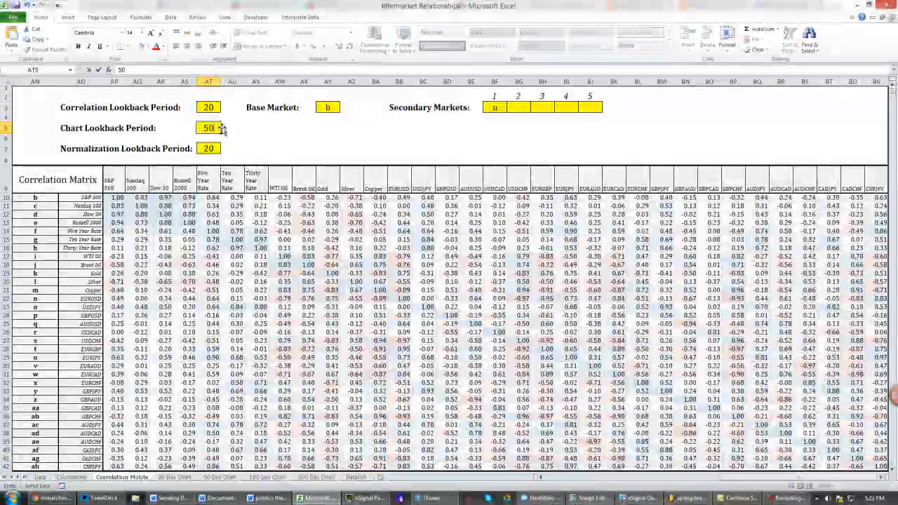
- View the three 51-day lines on the 50 Day Chart, then return to Correlation Matrix
click(219, 477)
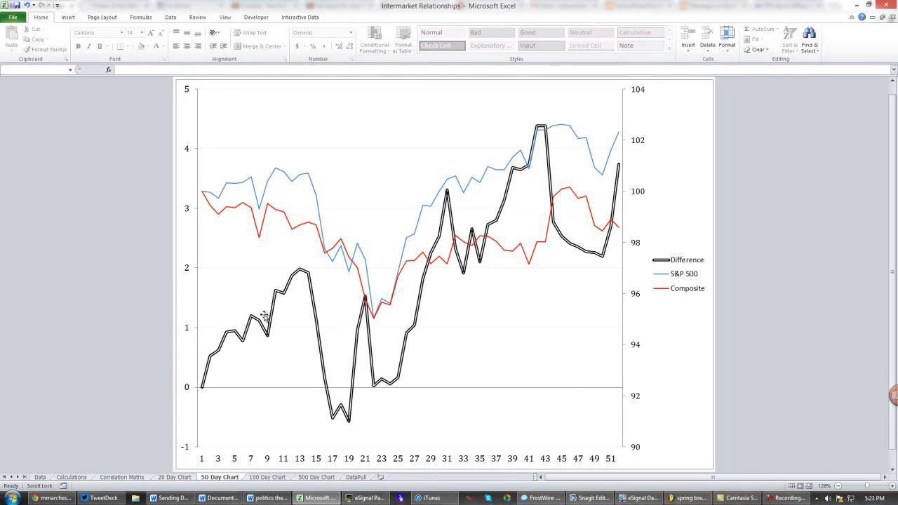
mouse_move(434, 229)
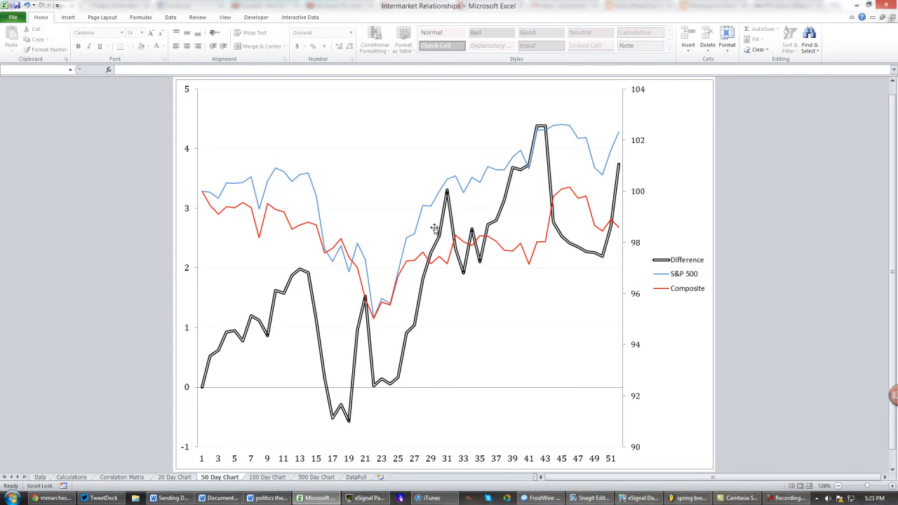
mouse_move(435, 253)
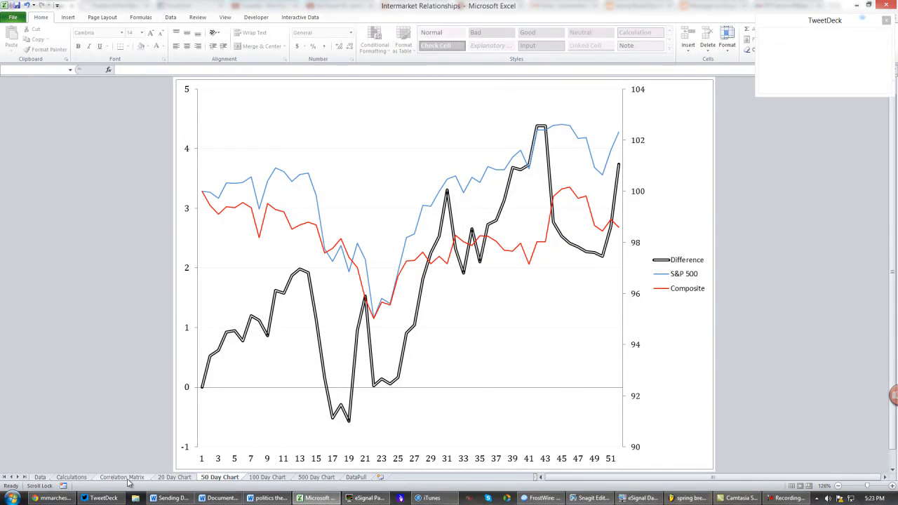
click(122, 477)
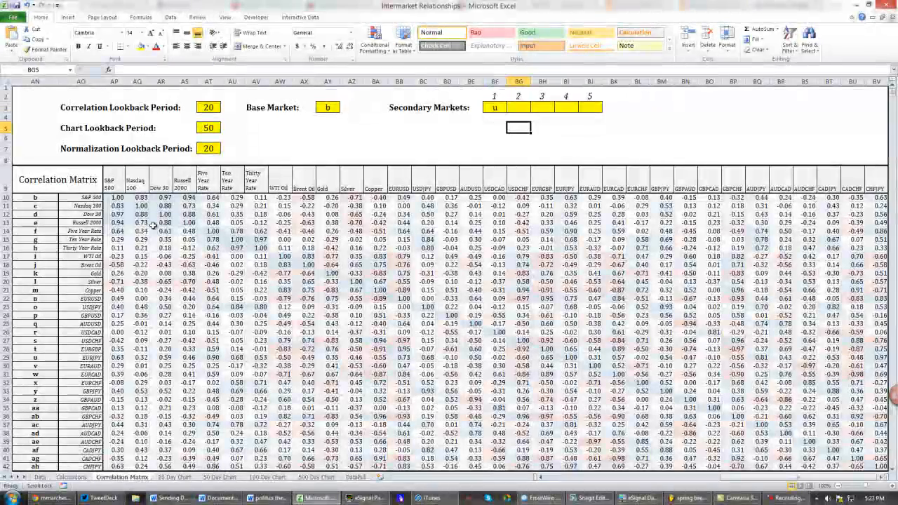
- Add n and k as the third and fourth secondary markets and check the 50 Day Chart
click(114, 231)
text(f)
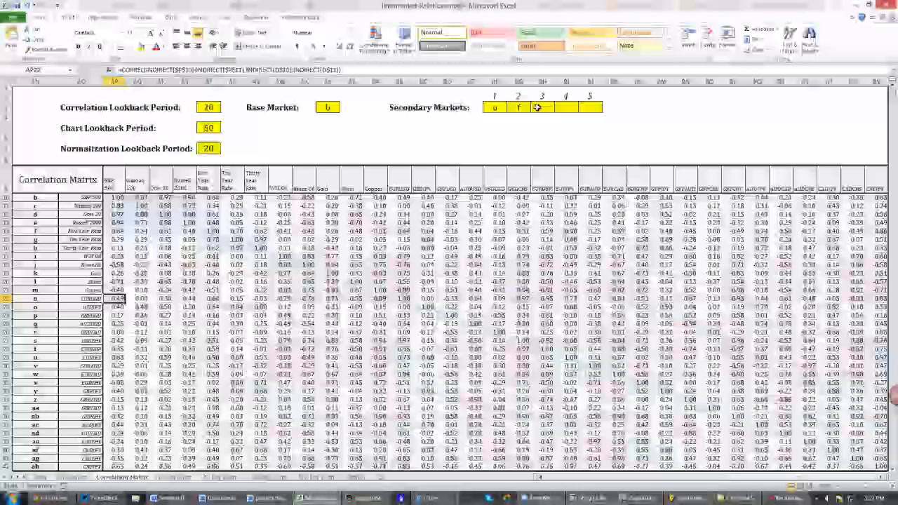
text(n)
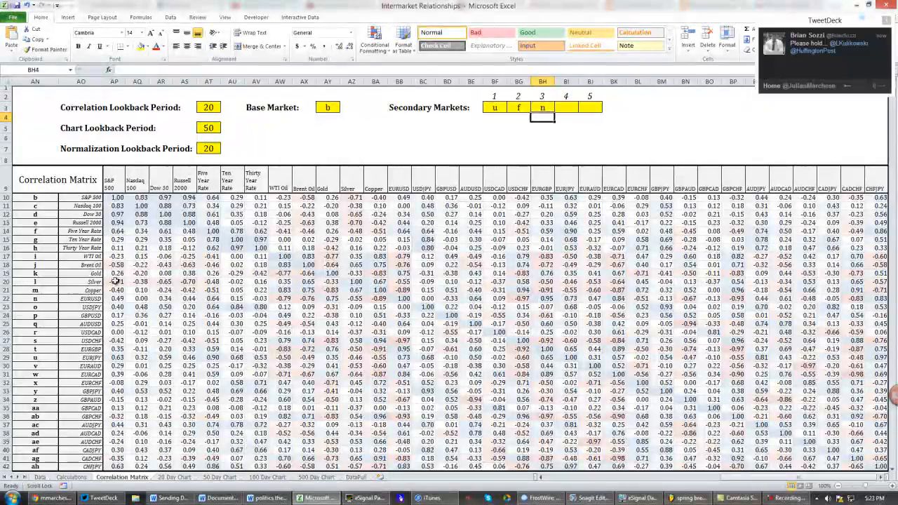
click(114, 274)
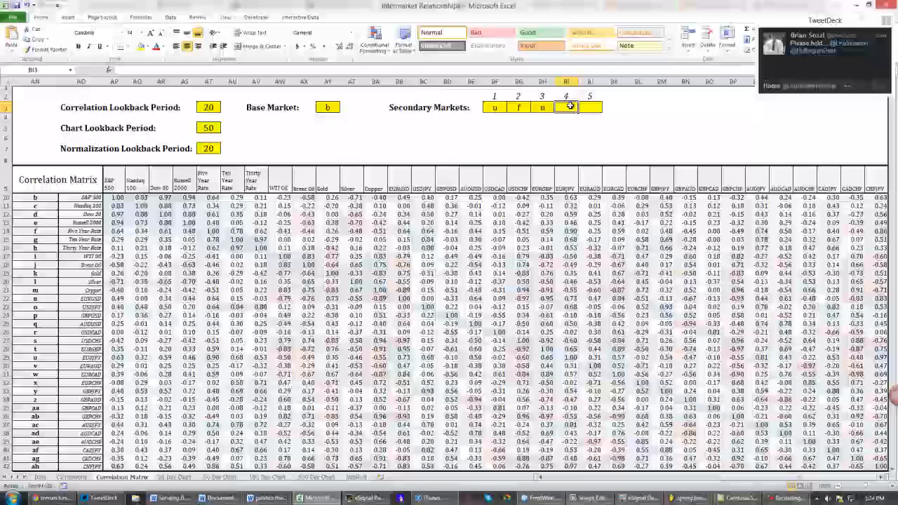
text(k)
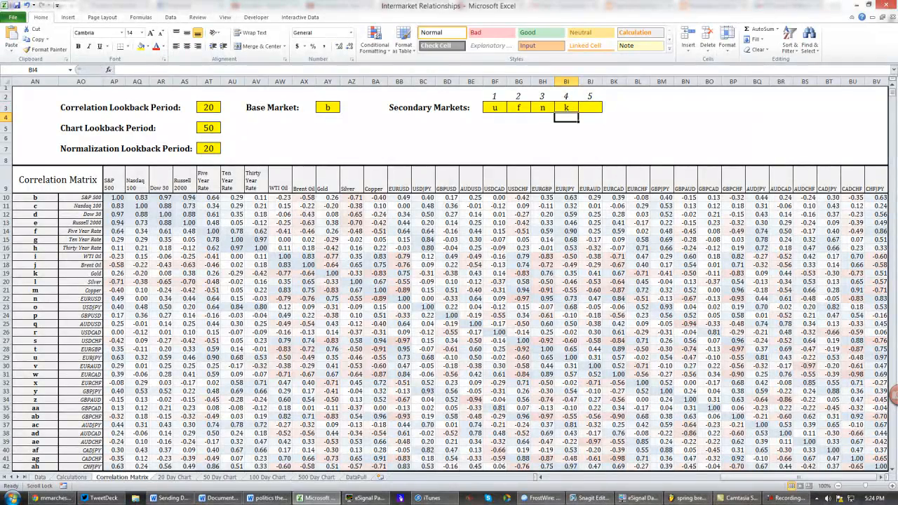
click(107, 498)
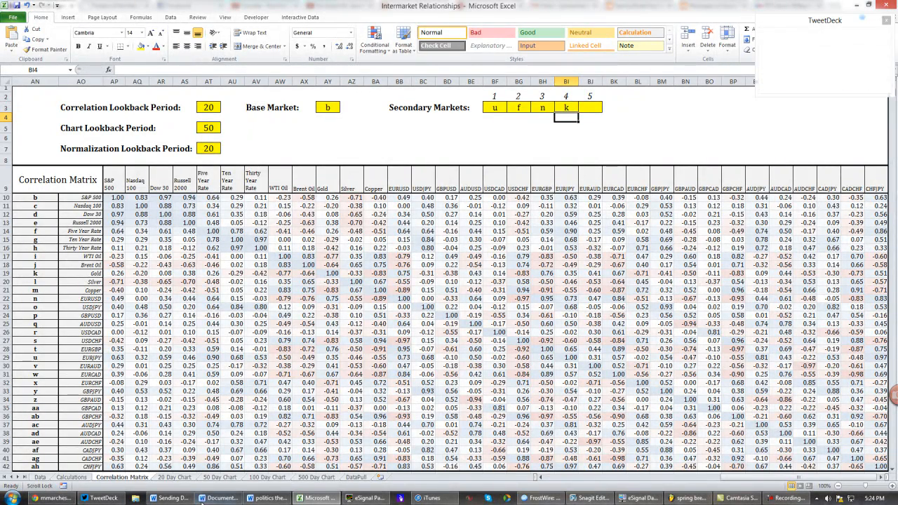
click(220, 477)
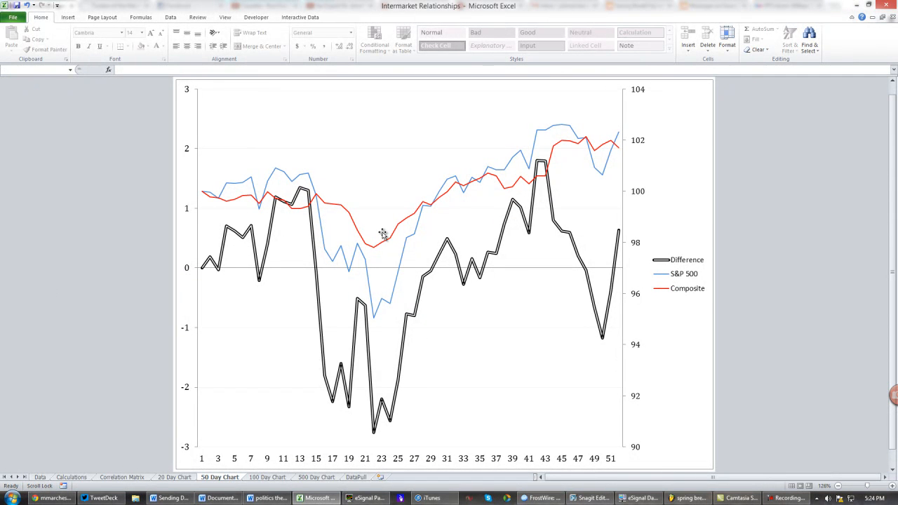
mouse_move(441, 195)
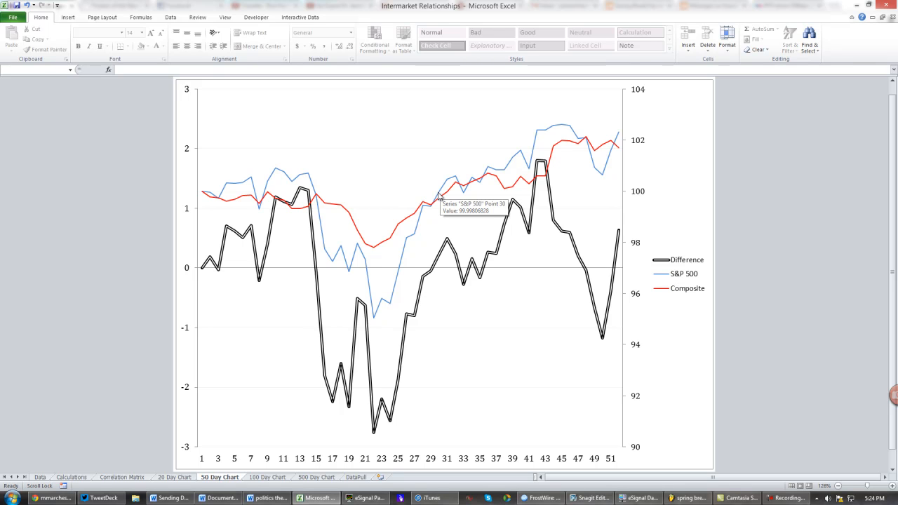
mouse_move(508, 218)
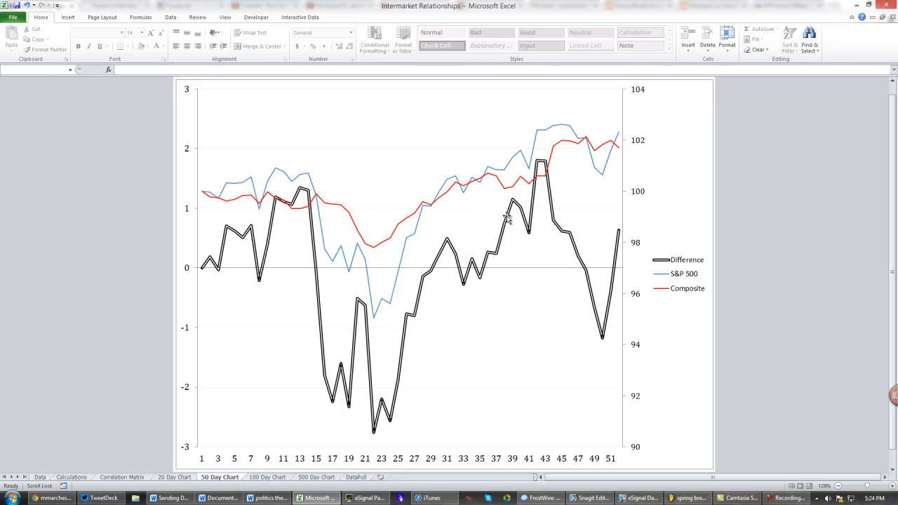
mouse_move(497, 242)
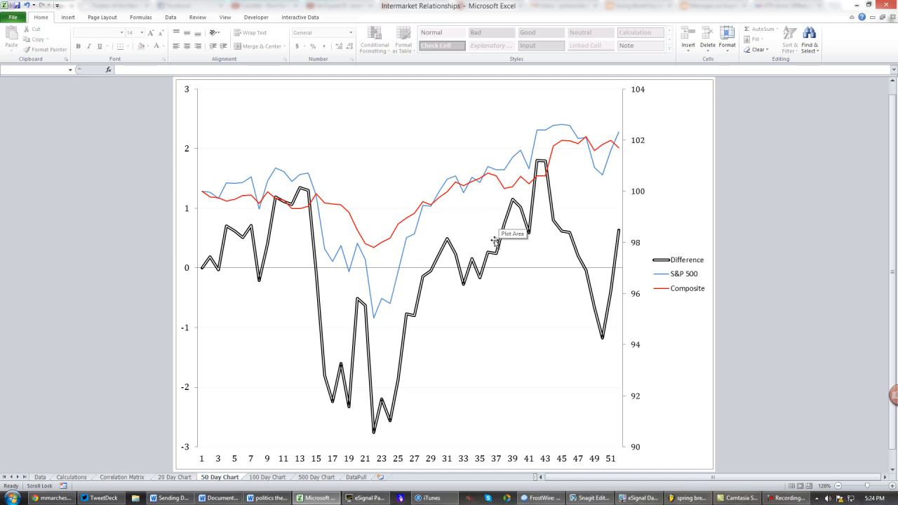
mouse_move(204, 270)
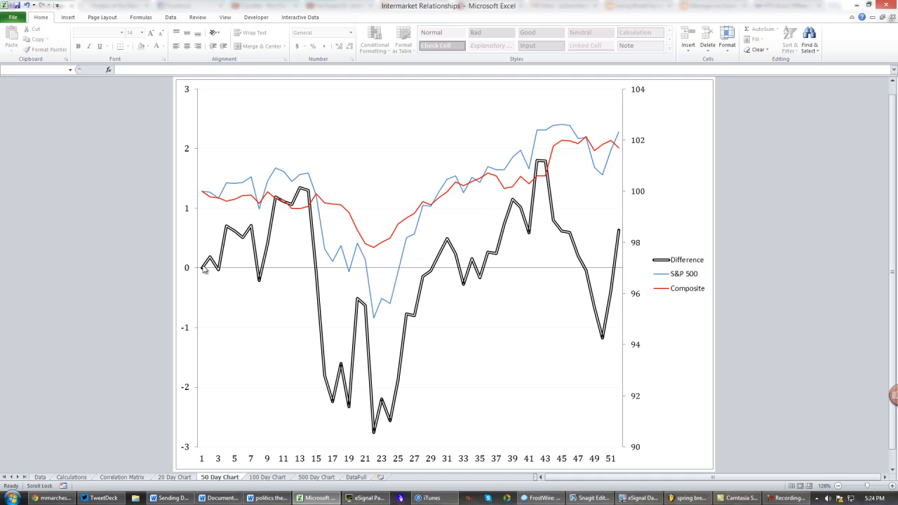
mouse_move(431, 285)
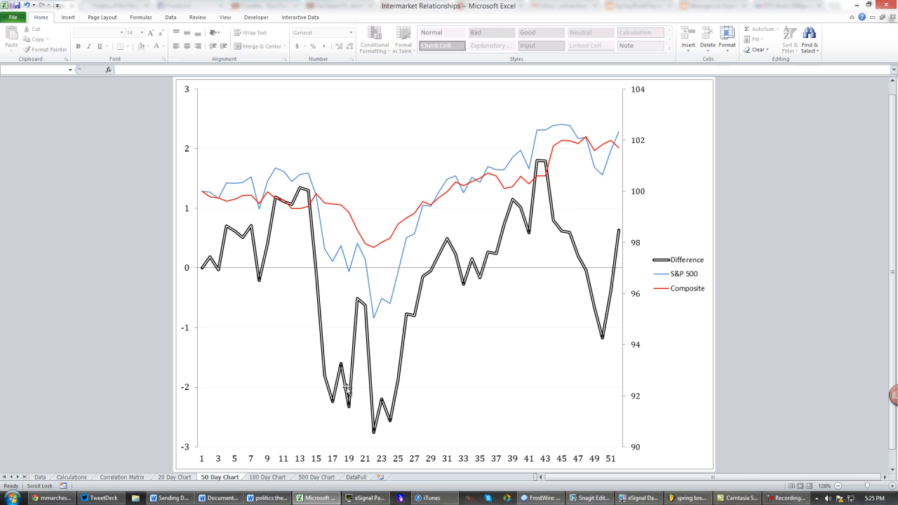
mouse_move(314, 238)
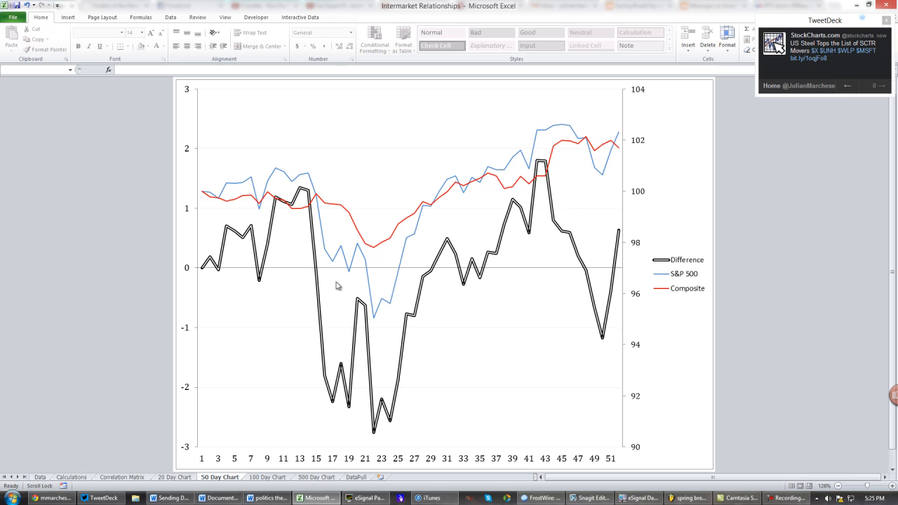
mouse_move(306, 171)
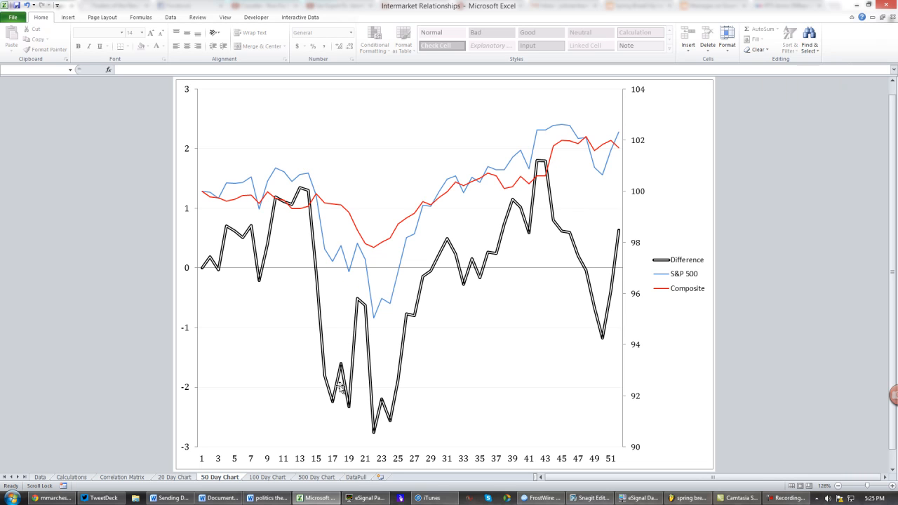
mouse_move(363, 277)
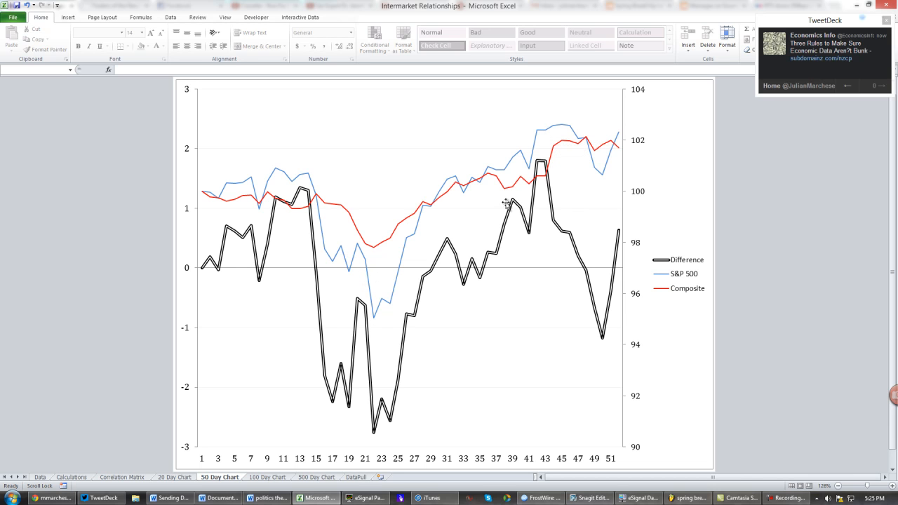
mouse_move(307, 174)
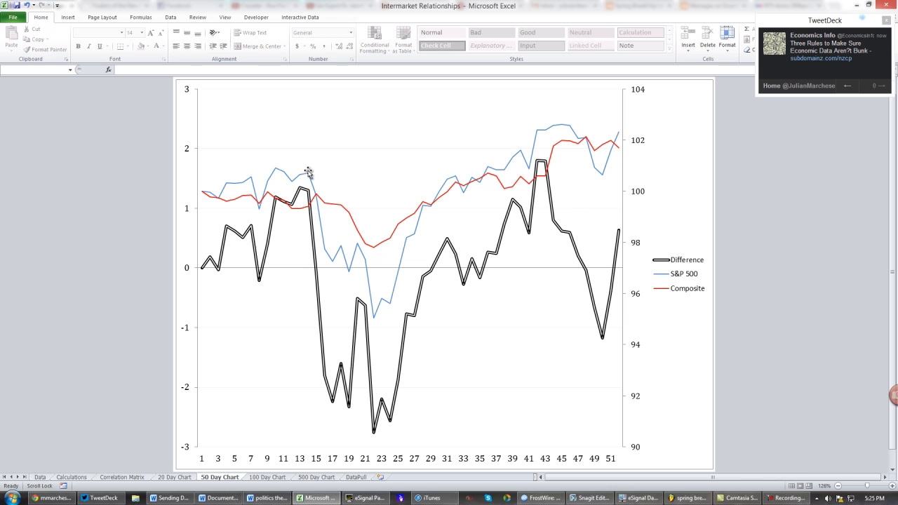
mouse_move(306, 191)
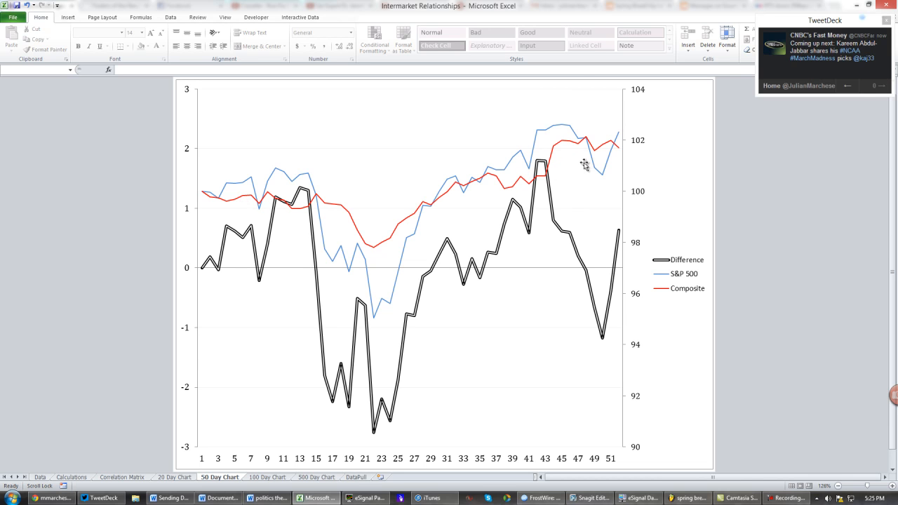
mouse_move(624, 172)
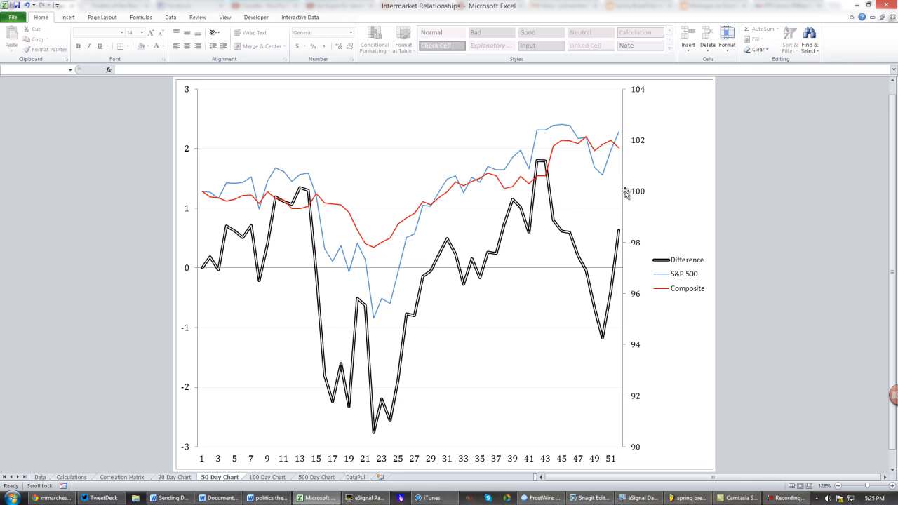
mouse_move(616, 130)
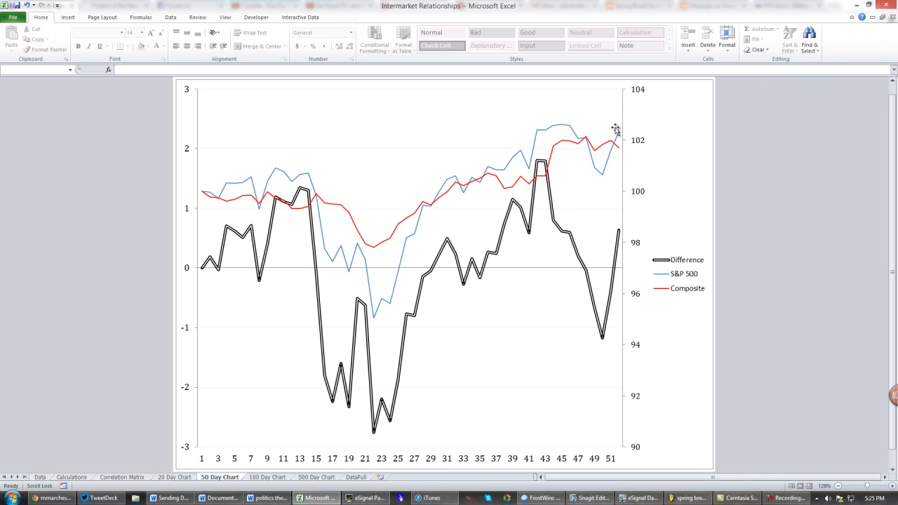
mouse_move(620, 119)
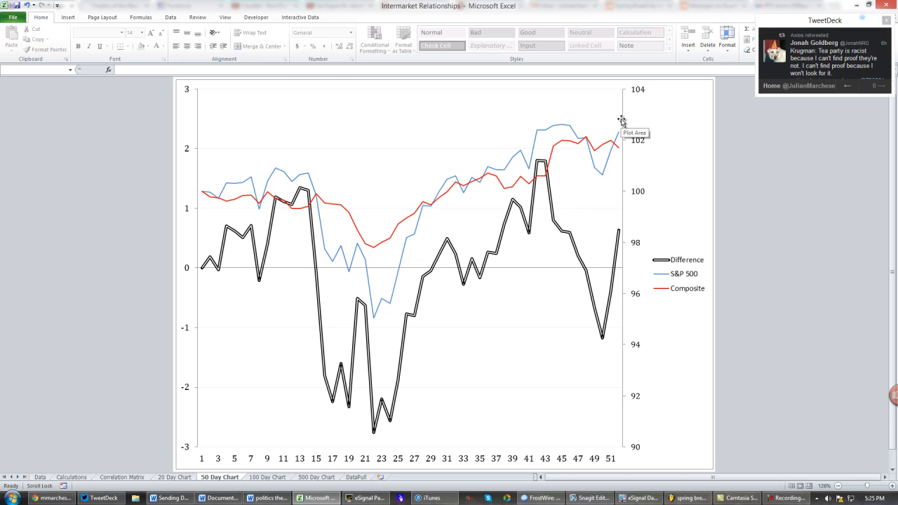
mouse_move(625, 158)
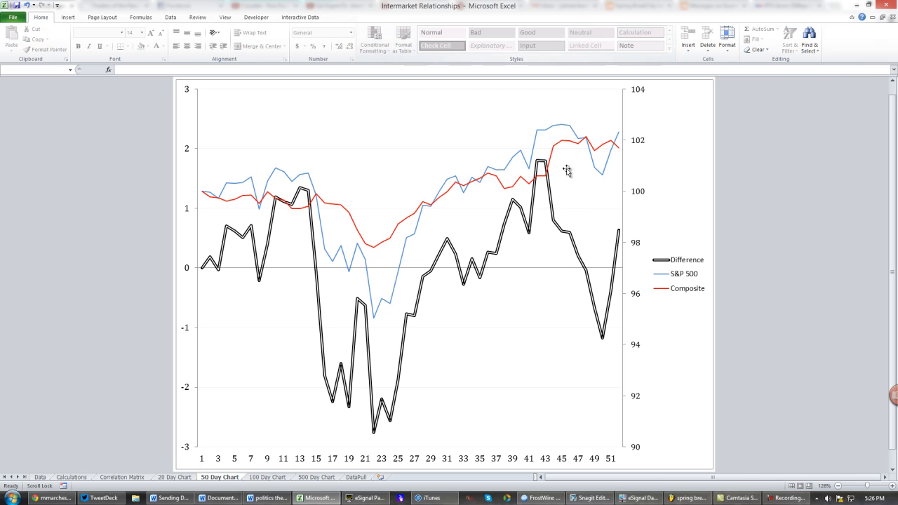
mouse_move(363, 209)
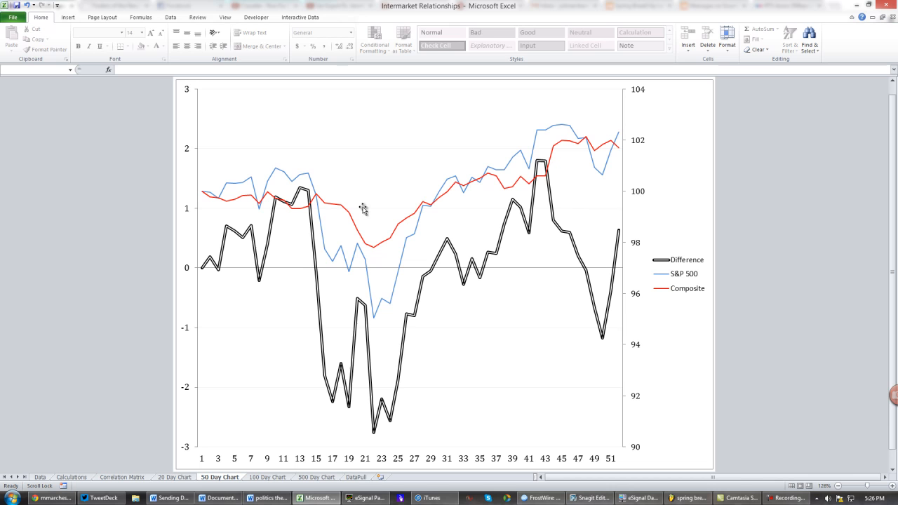
mouse_move(372, 265)
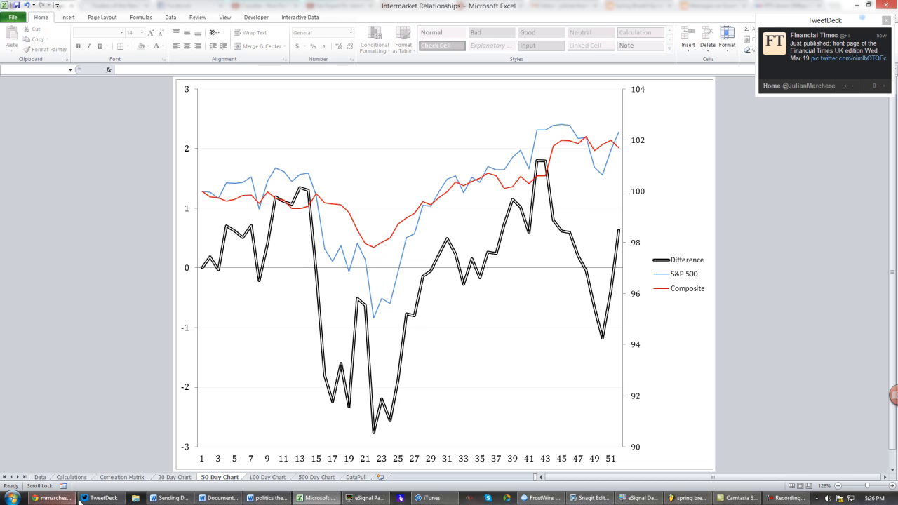
mouse_move(125, 485)
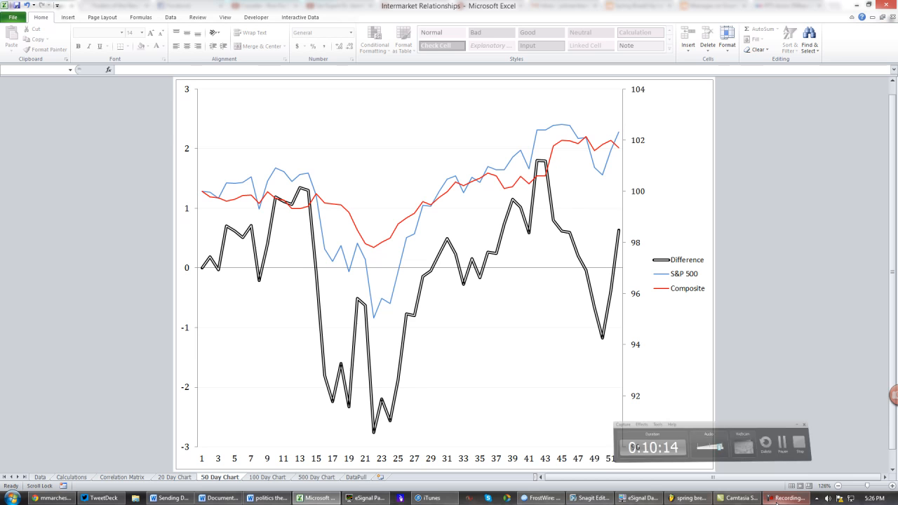
click(71, 477)
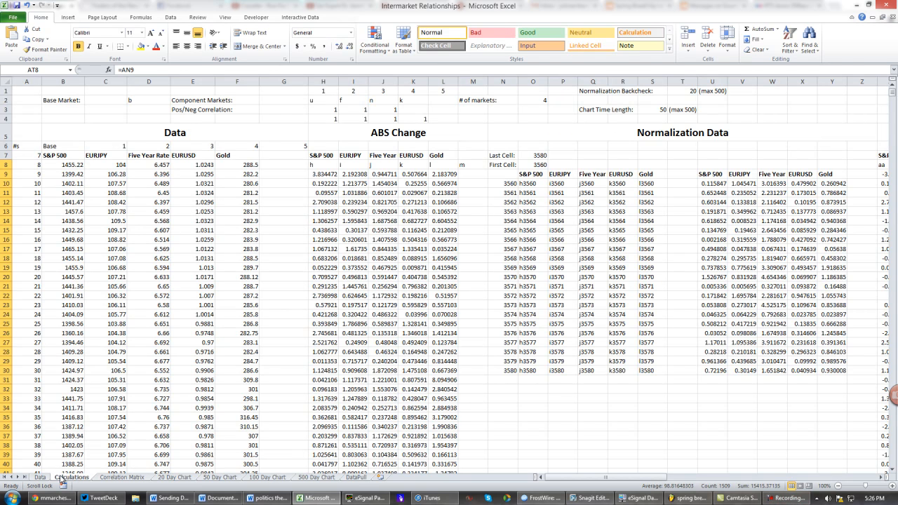
click(283, 361)
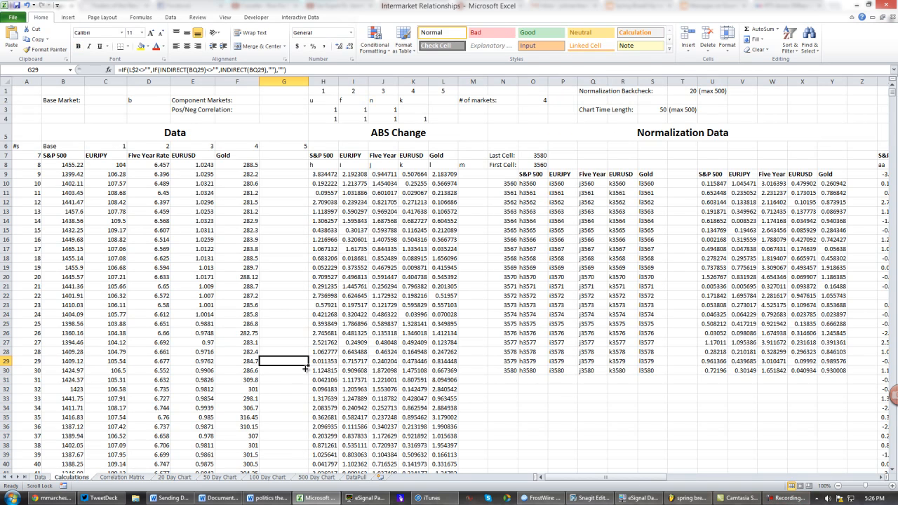
click(40, 477)
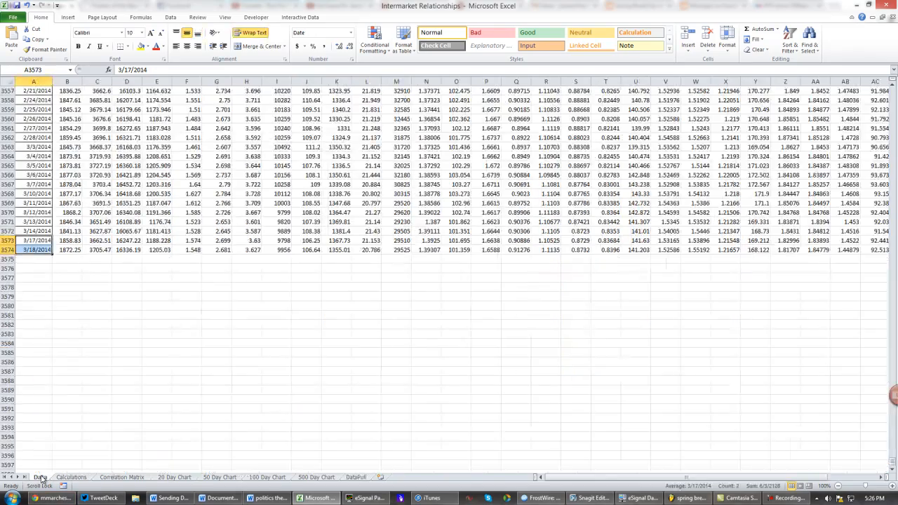
scroll(up, 3)
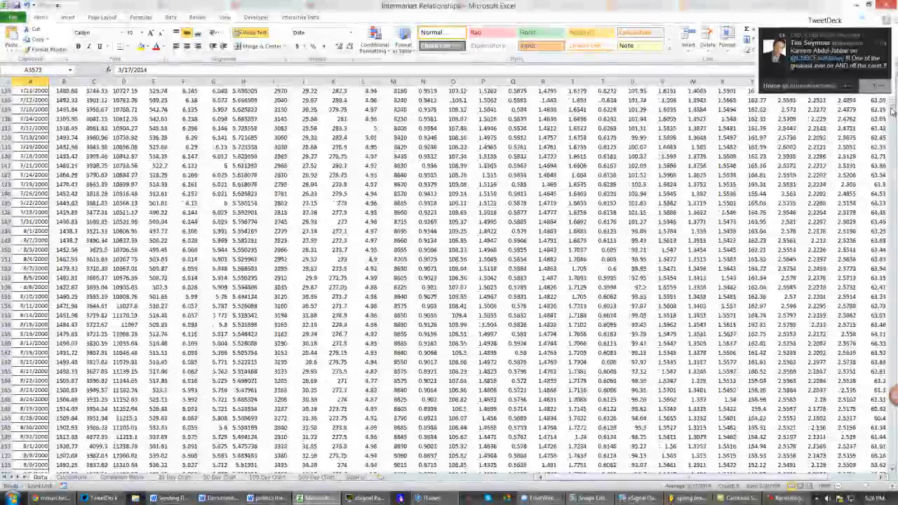
scroll(down, 3)
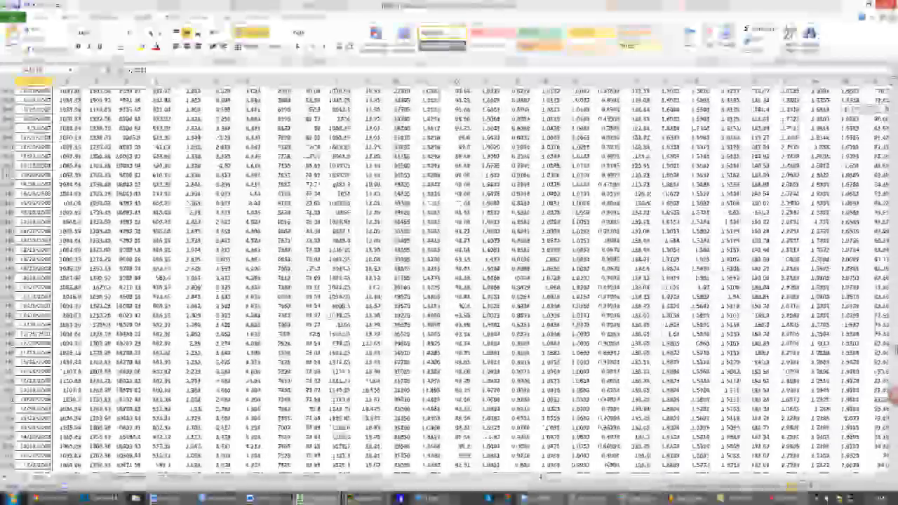
scroll(down, 3)
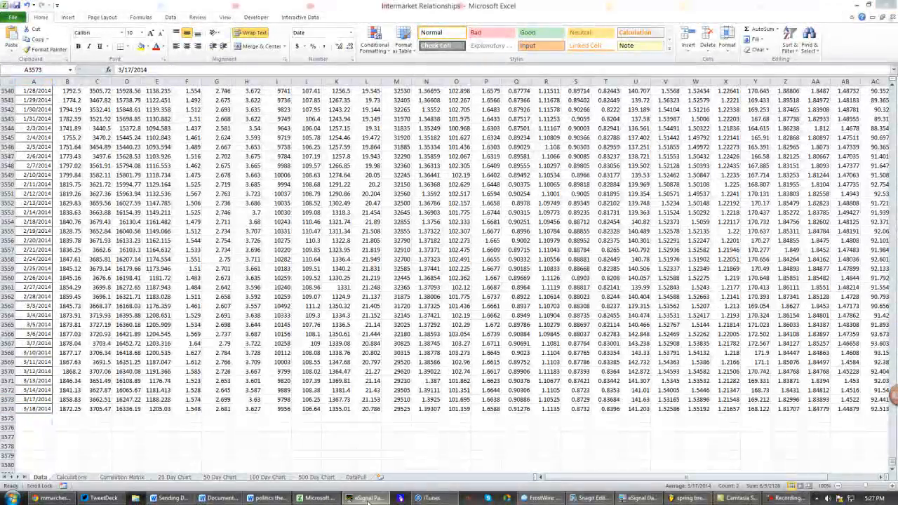
- Copy the eSignal quote list into the DataPull sheet and select the latest-price column
click(365, 498)
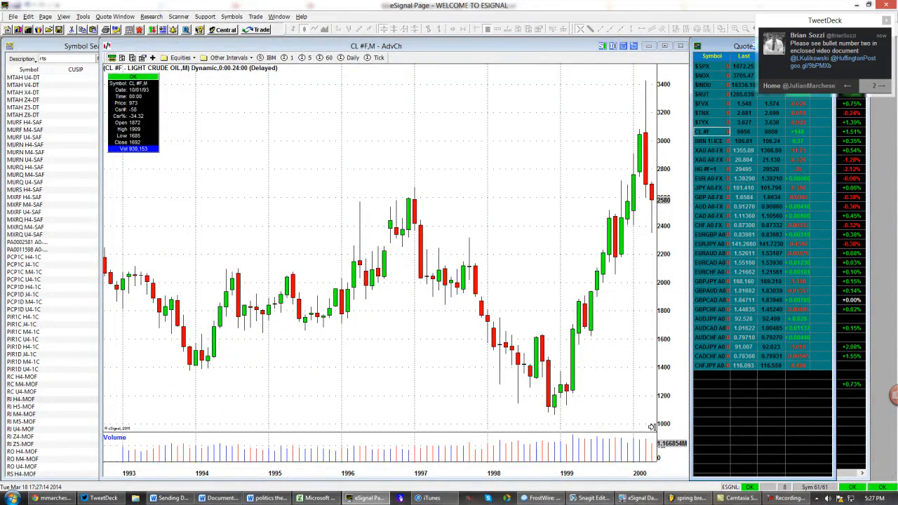
click(316, 498)
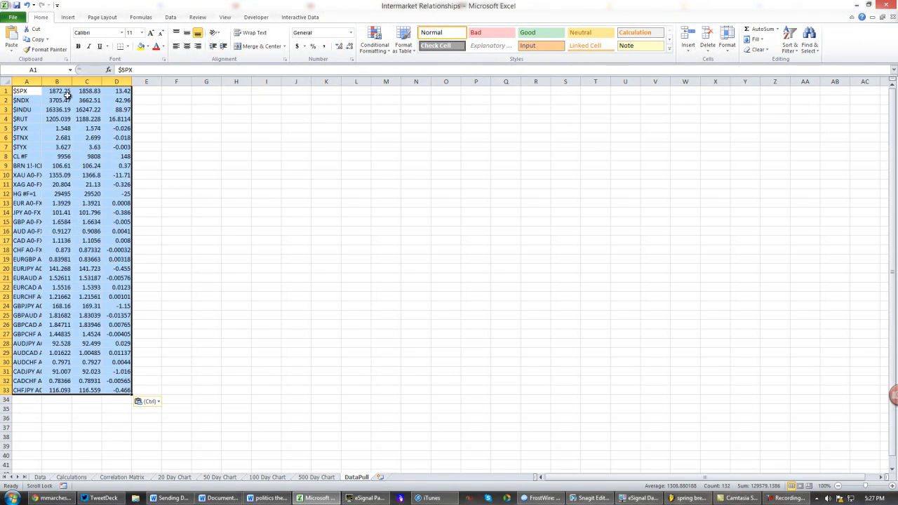
click(57, 91)
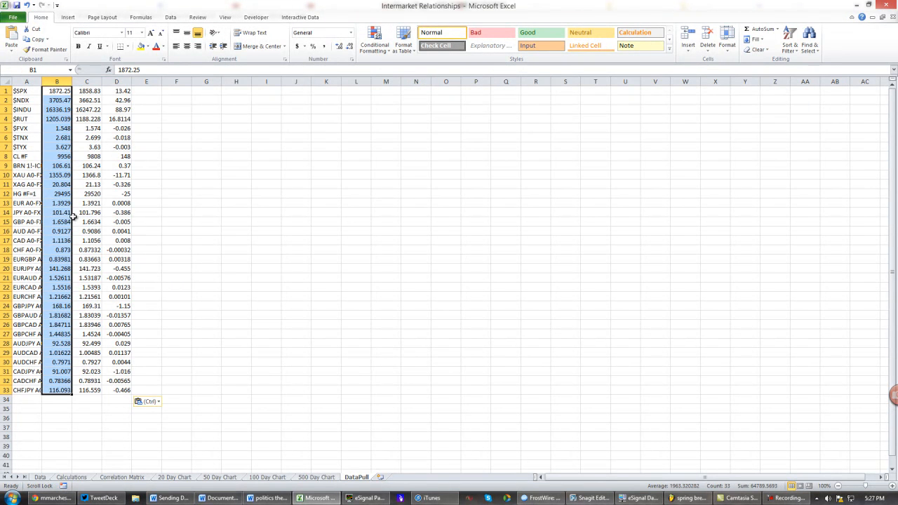
mouse_move(89, 343)
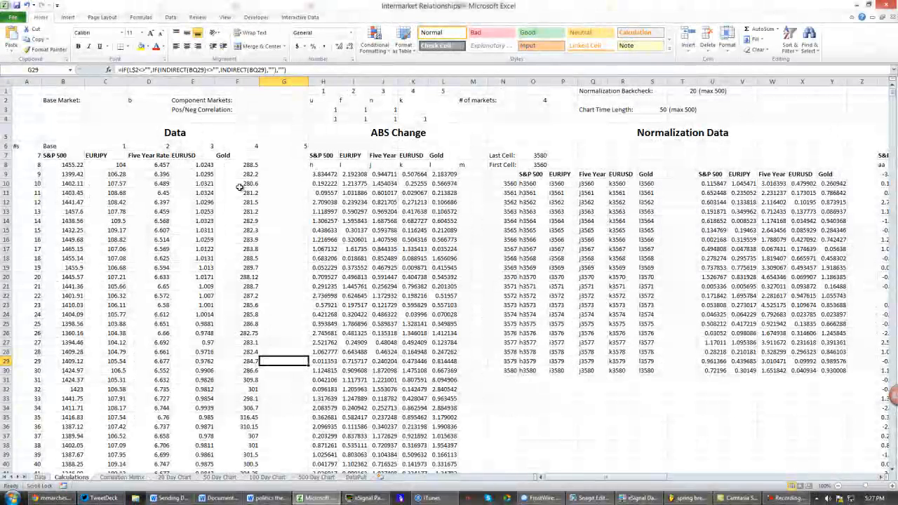
click(397, 133)
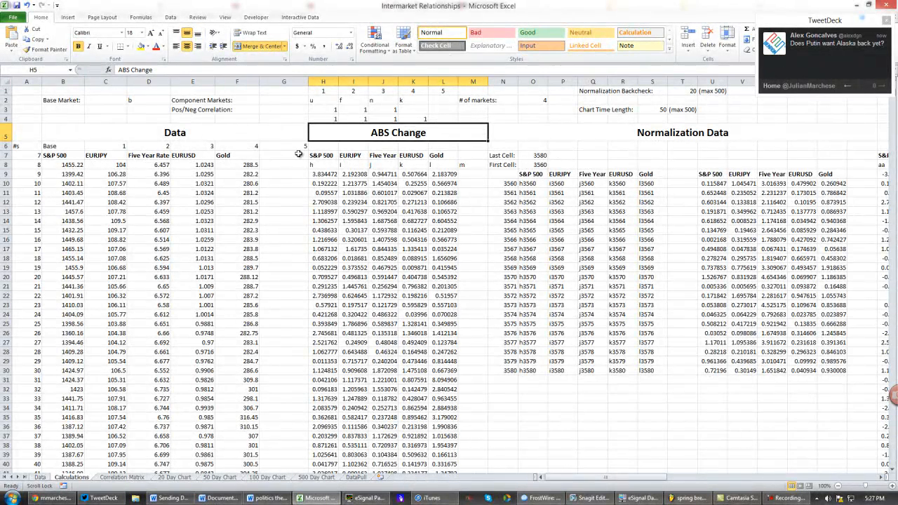
click(62, 145)
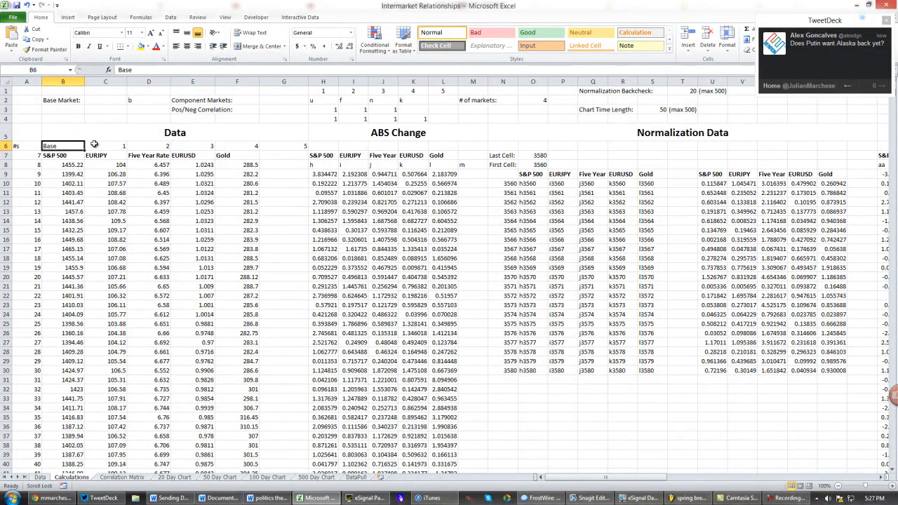
drag(105, 145, 305, 145)
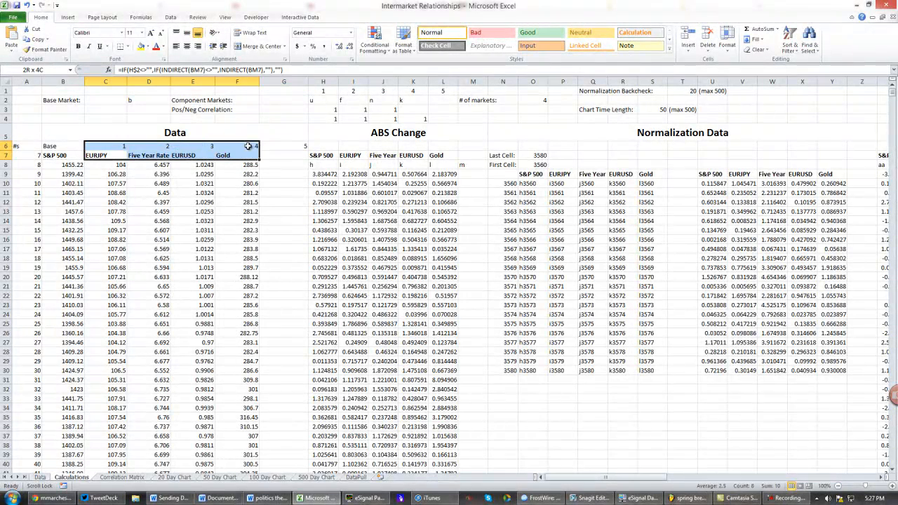
click(473, 100)
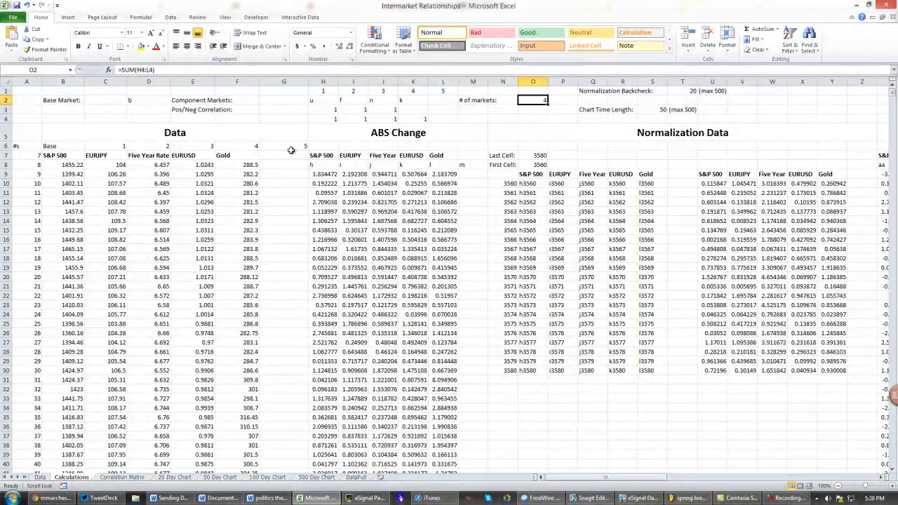
drag(63, 155, 670, 188)
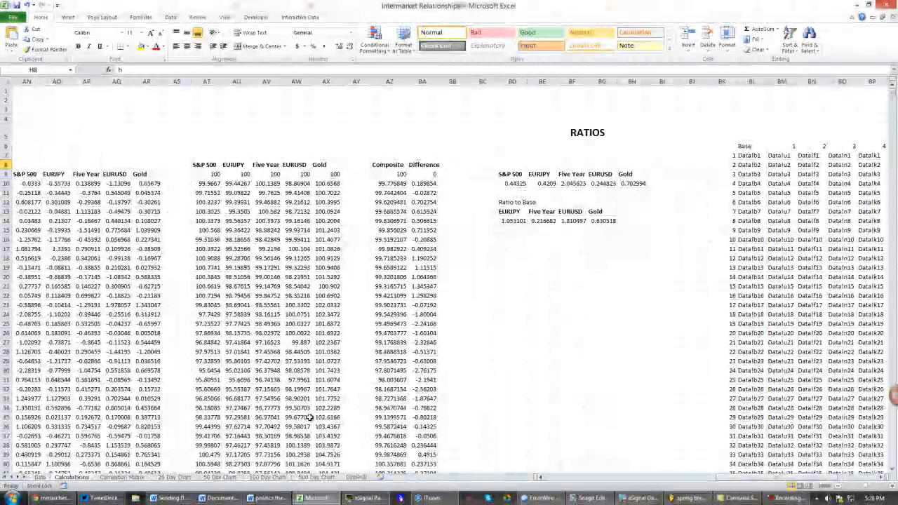
click(513, 183)
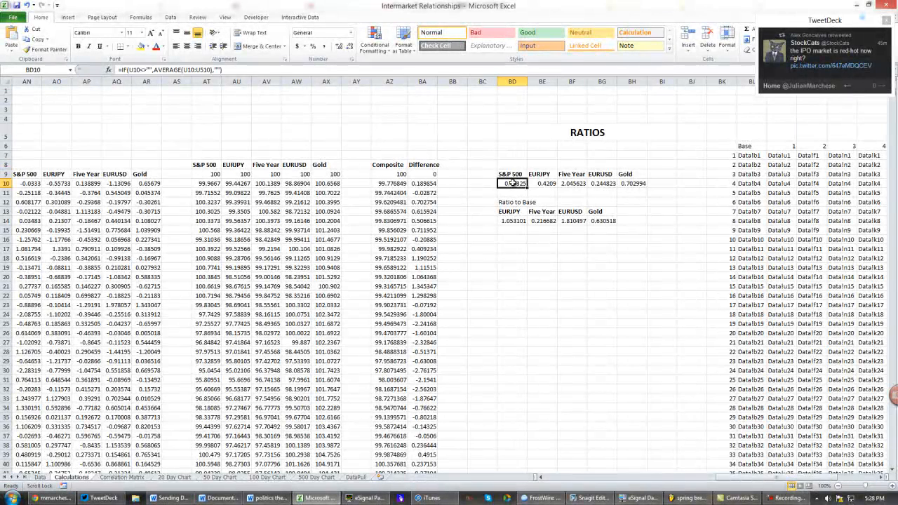
click(542, 183)
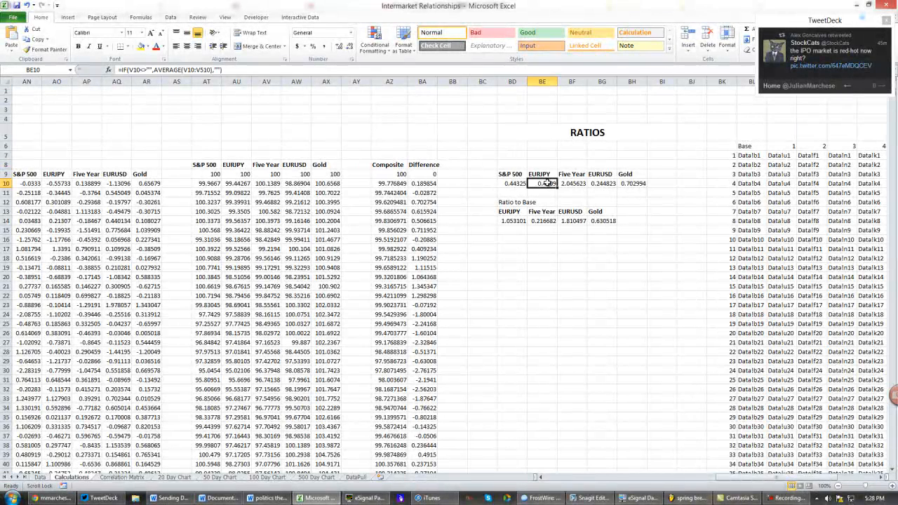
click(572, 183)
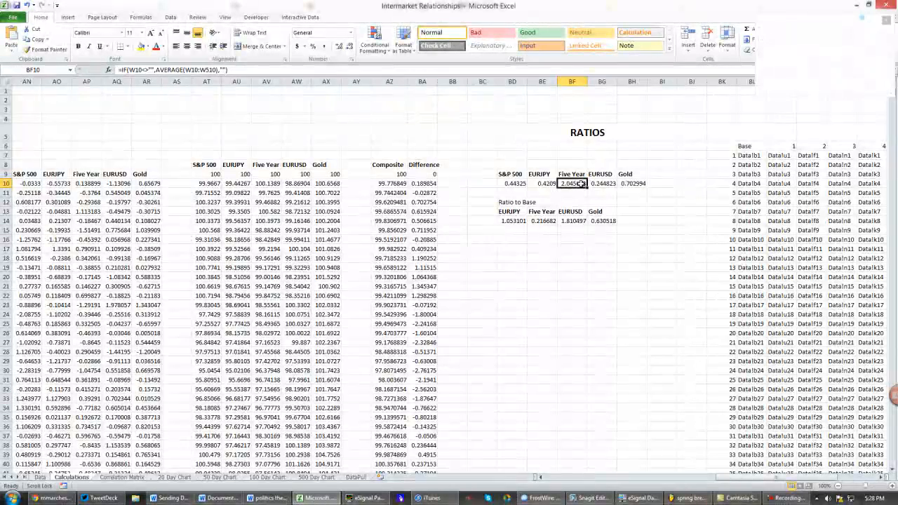
click(572, 220)
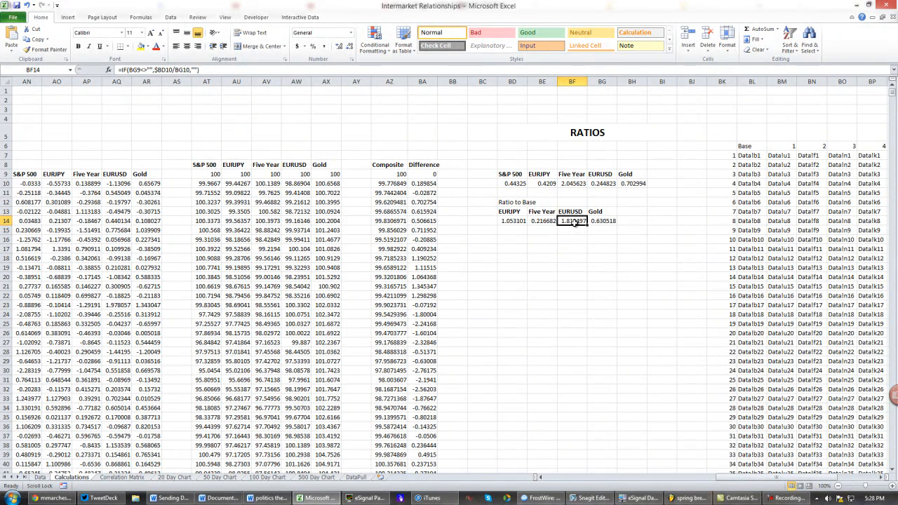
click(602, 221)
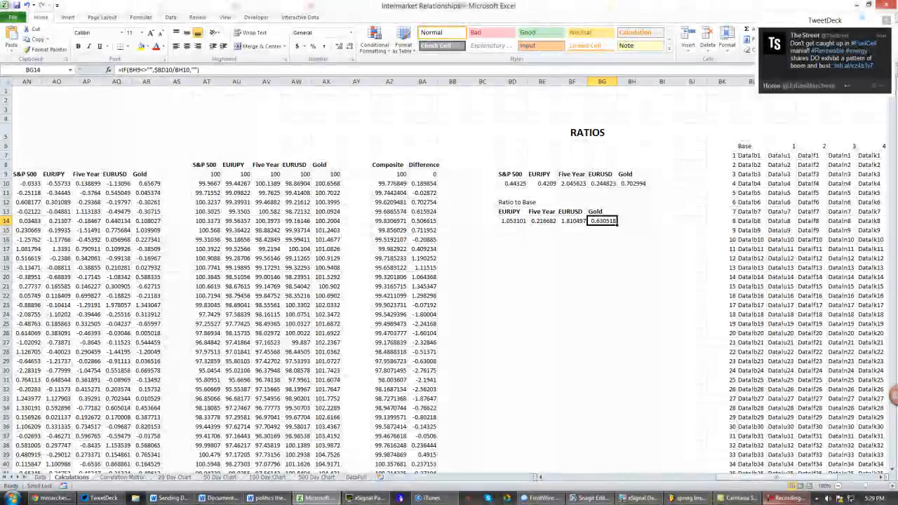
scroll(left, 3)
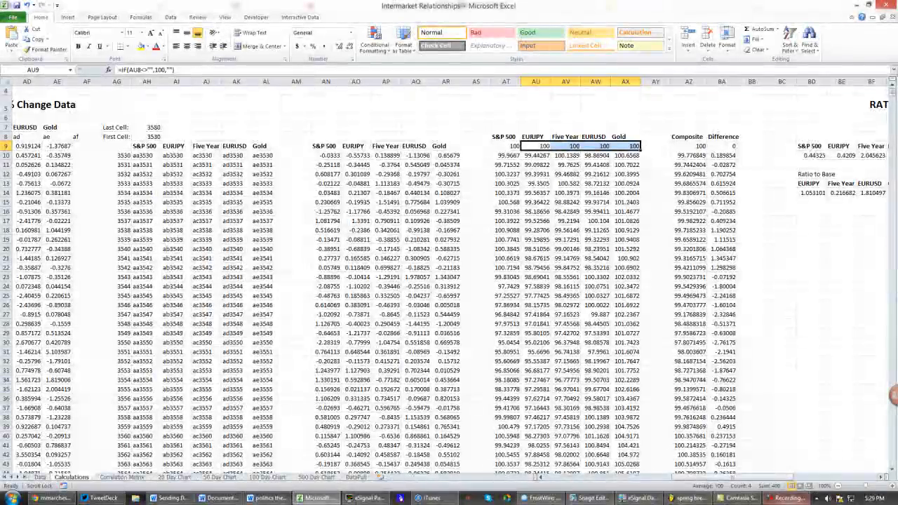
- Highlight the Composite values in AZ9:AZ19, then view the 20 Day Chart
scroll(left, 3)
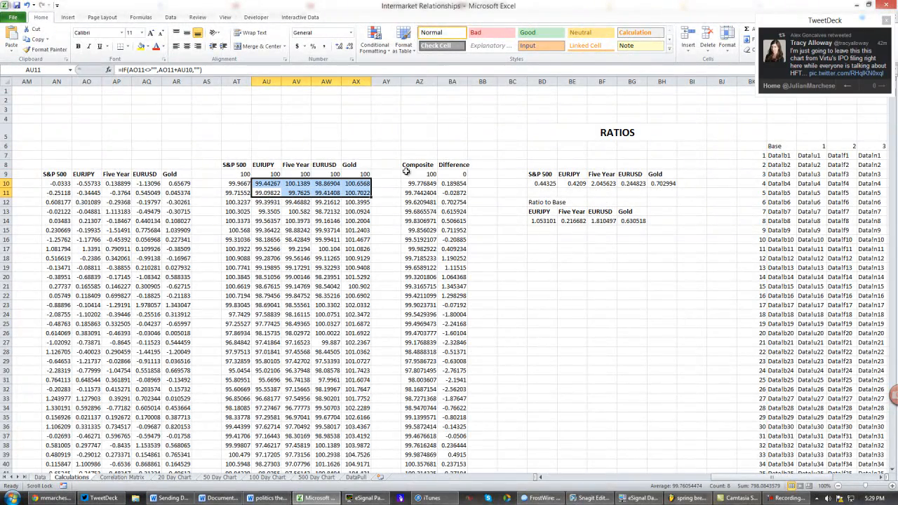
mouse_move(388, 195)
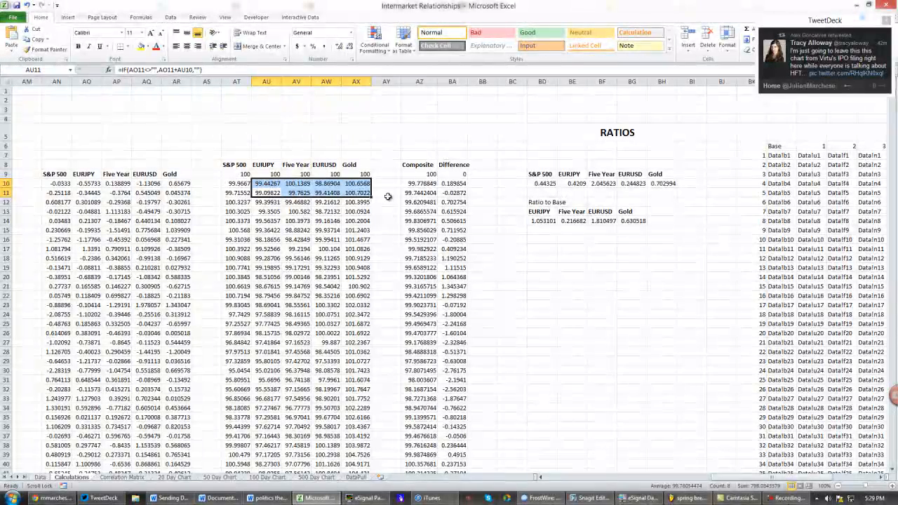
click(452, 174)
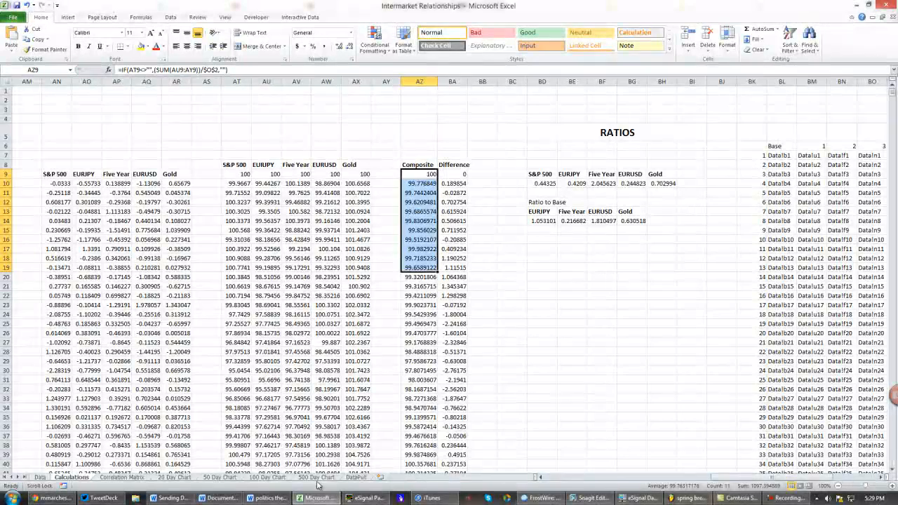
click(174, 477)
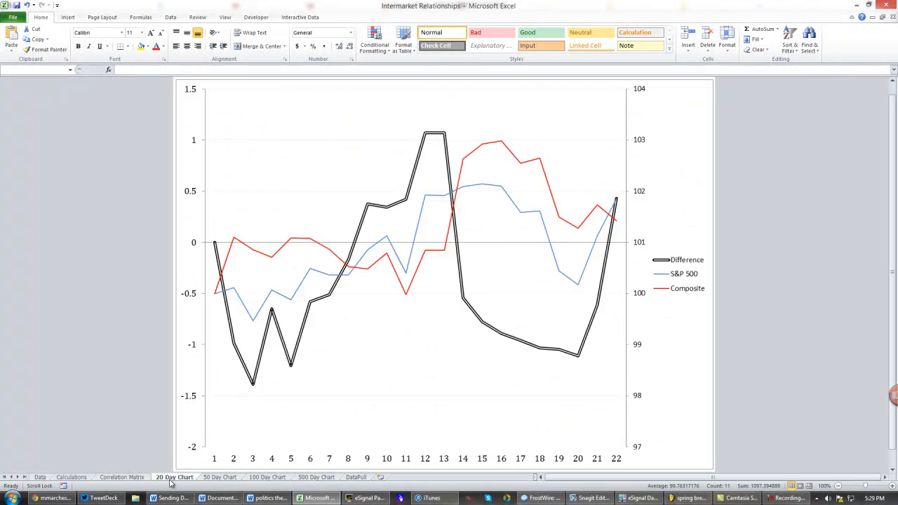
- Review the 50 Day Chart's lines and legend, then return to Correlation Matrix
click(219, 477)
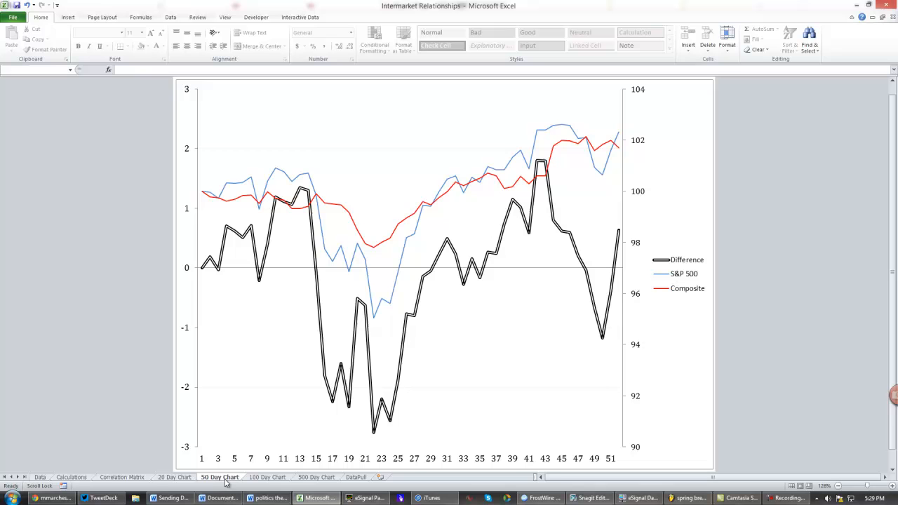
mouse_move(577, 267)
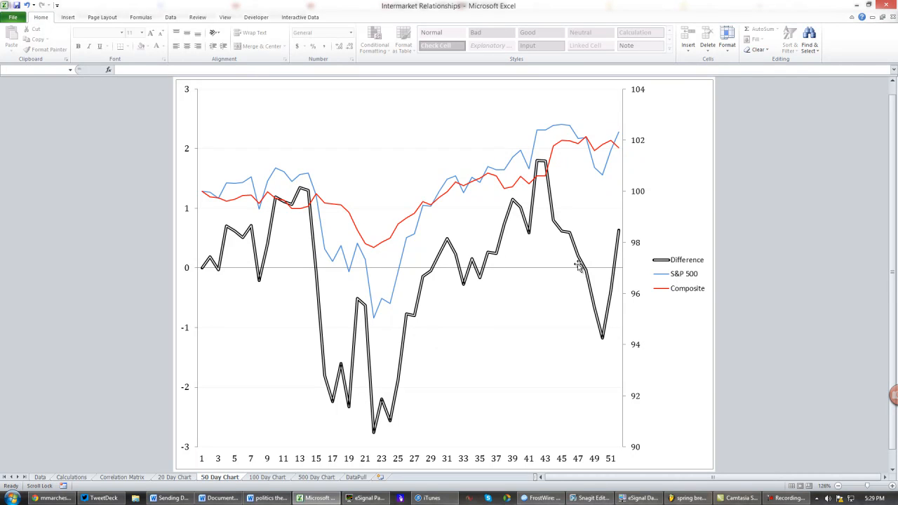
mouse_move(679, 295)
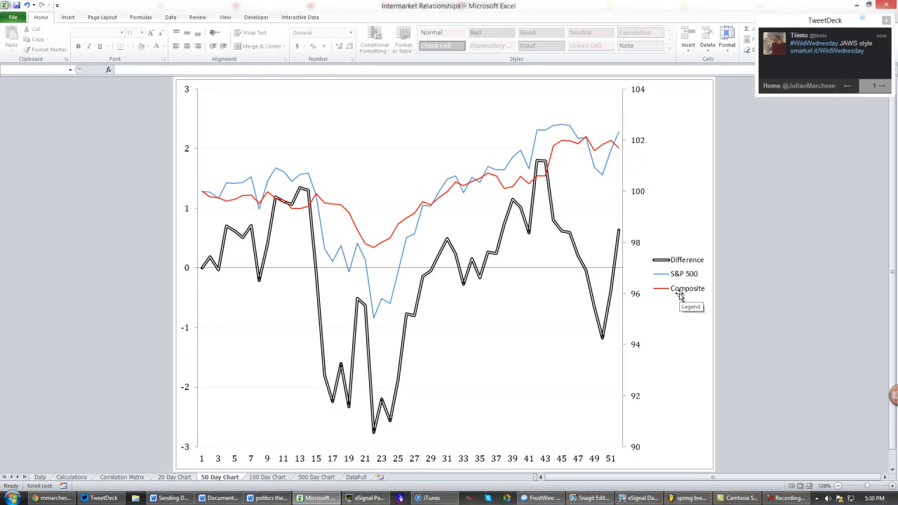
mouse_move(677, 301)
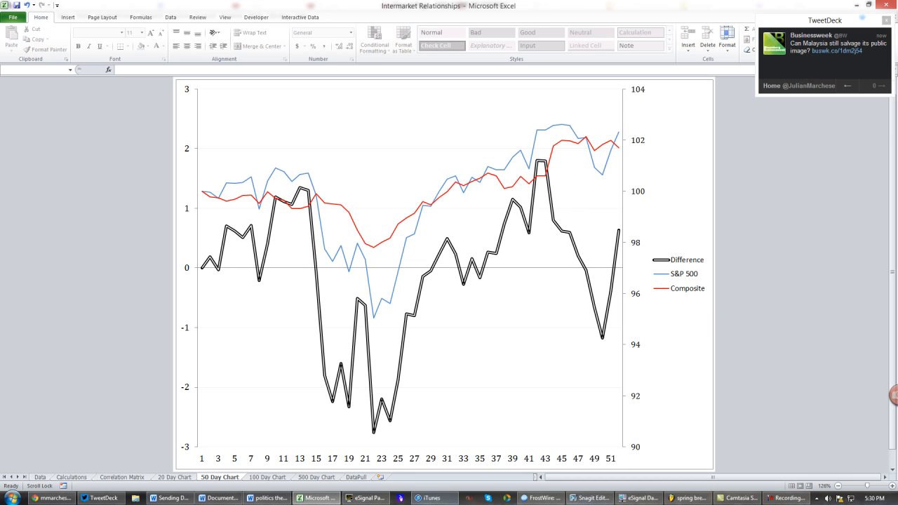
click(122, 477)
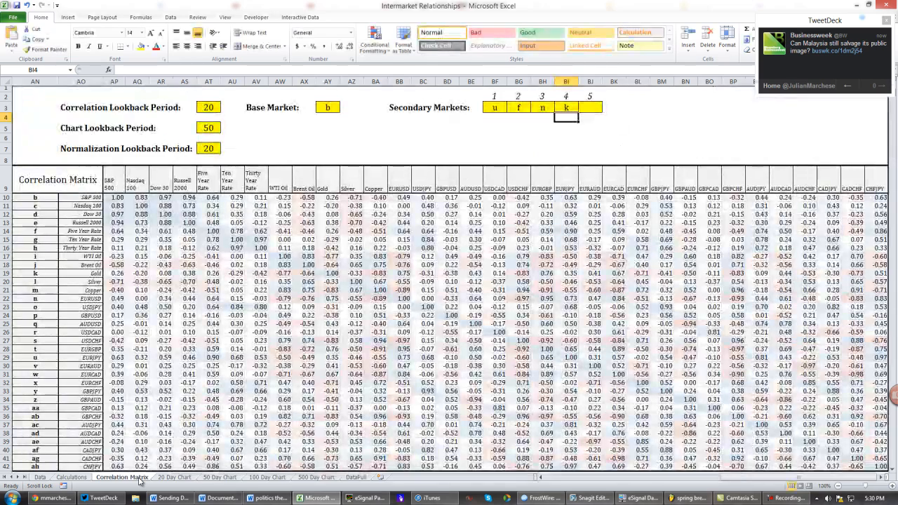